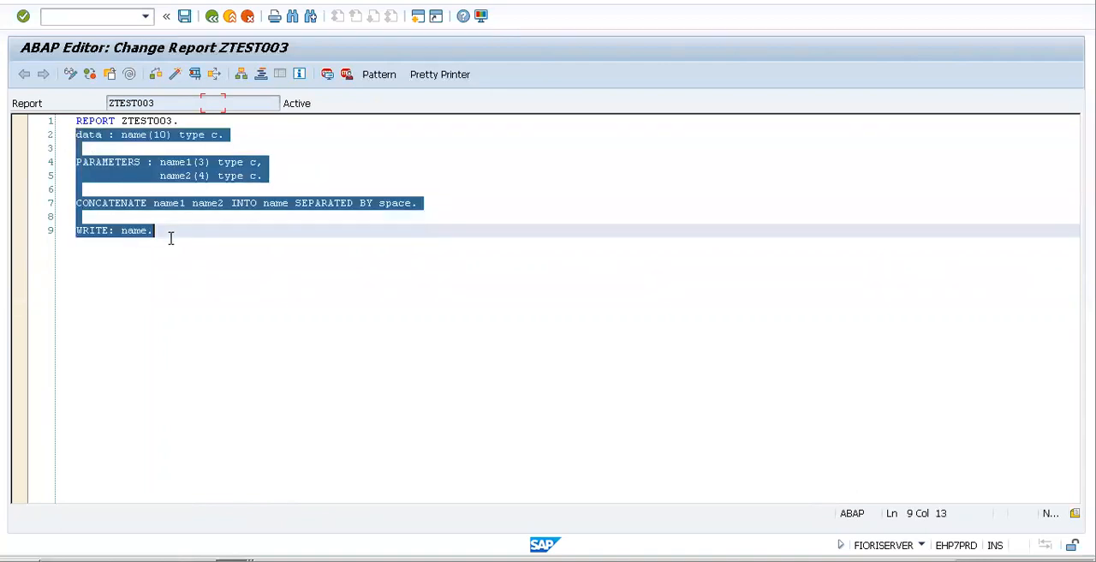
- Delete the old report body, leaving only the REPORT ZTEST003 line with a blank line below
{"action": "key", "text": "Delete"}
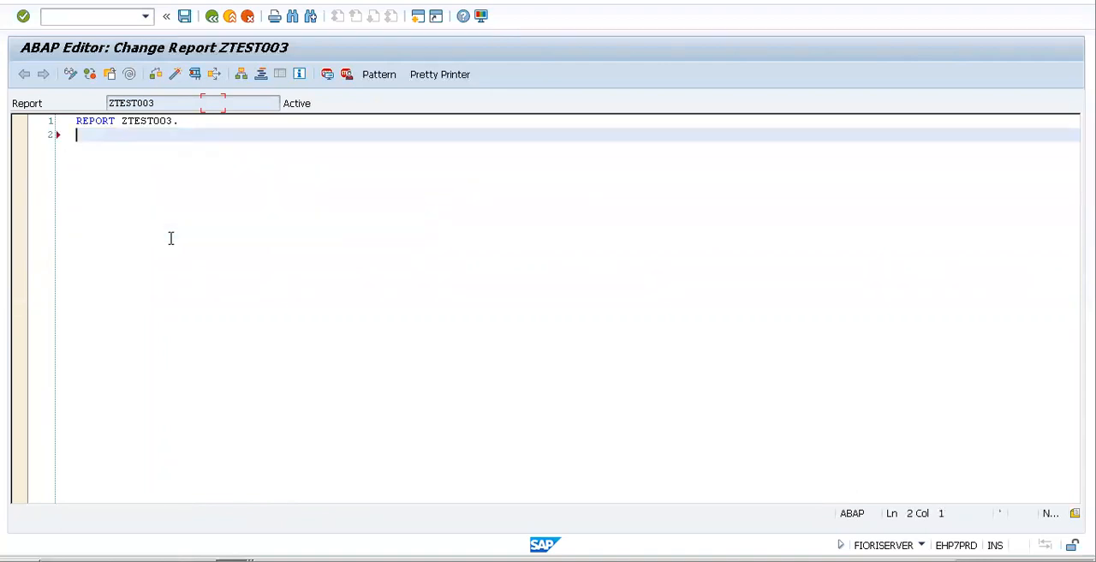
{"action": "key", "text": "Enter"}
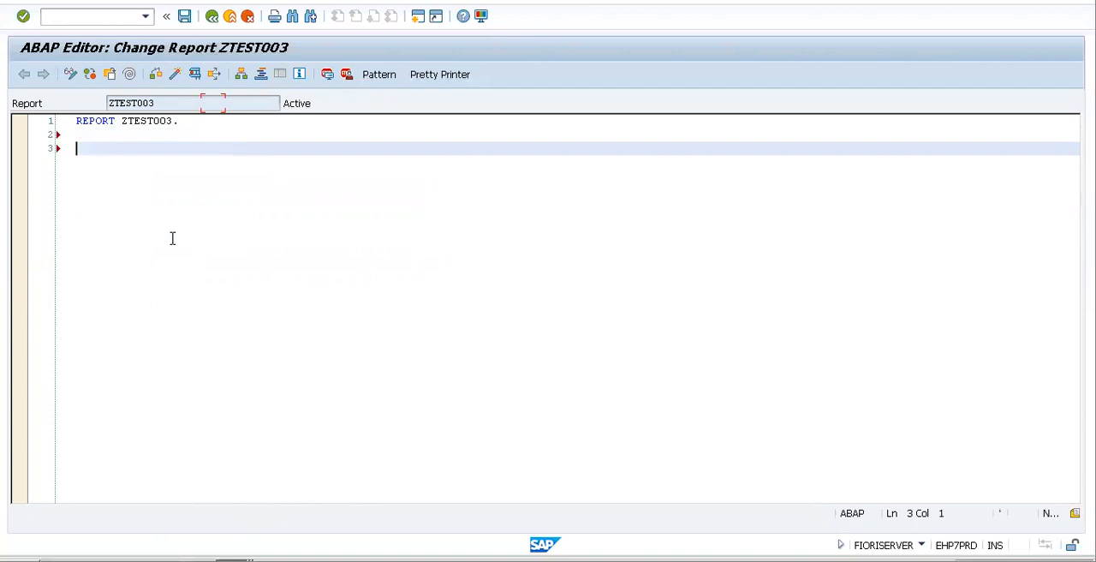
- Write PARAMETERS : words(10) TYPE c, num TYPE i. below the REPORT line
{"action": "type", "text": "pa"}
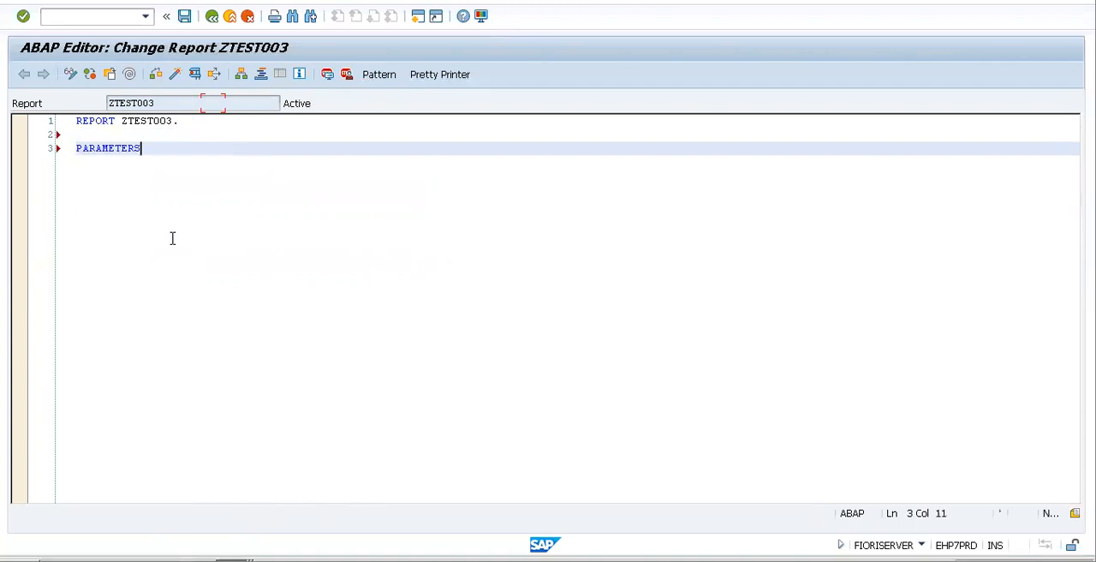
{"action": "type", "text": ":"}
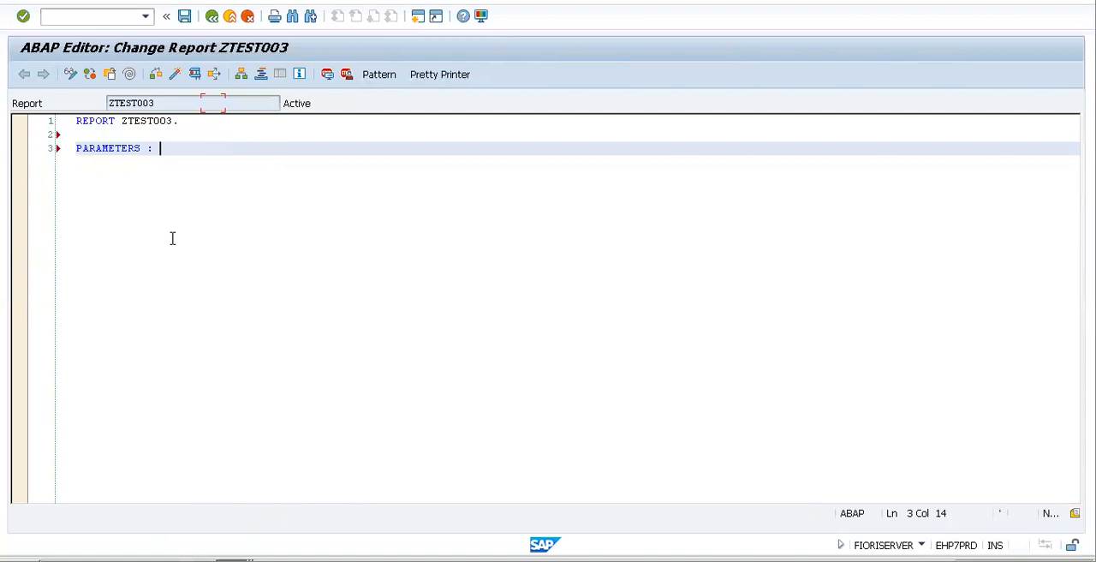
{"action": "type", "text": "wo"}
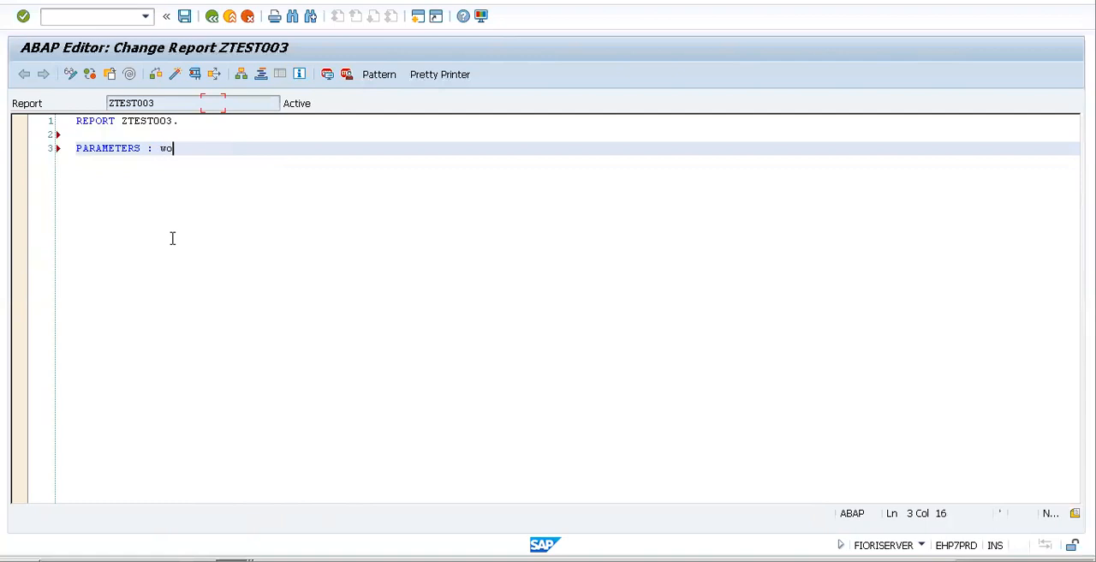
{"action": "type", "text": "rds"}
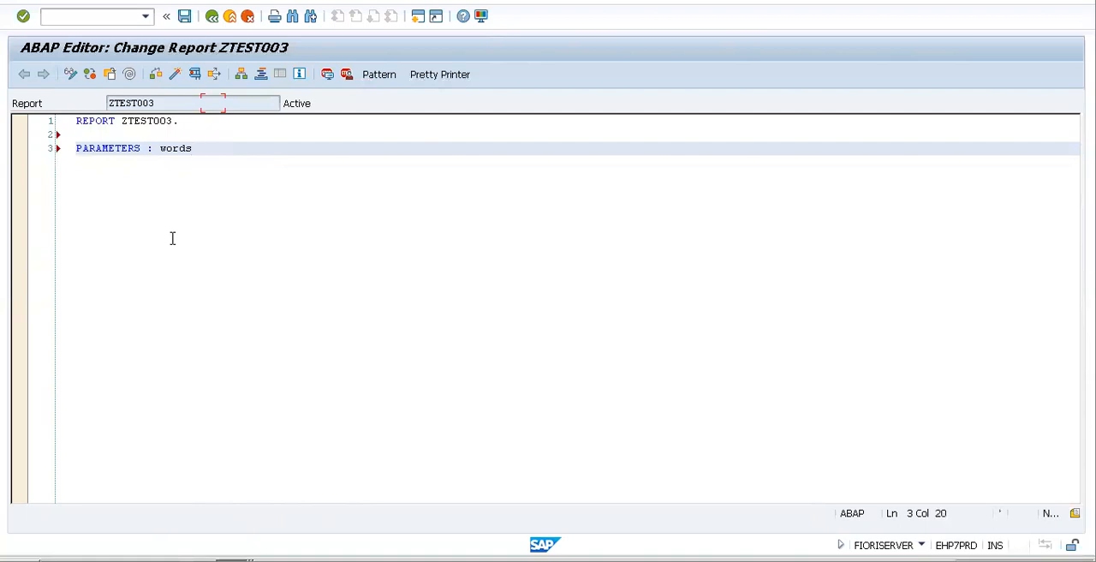
{"action": "type", "text": "()"}
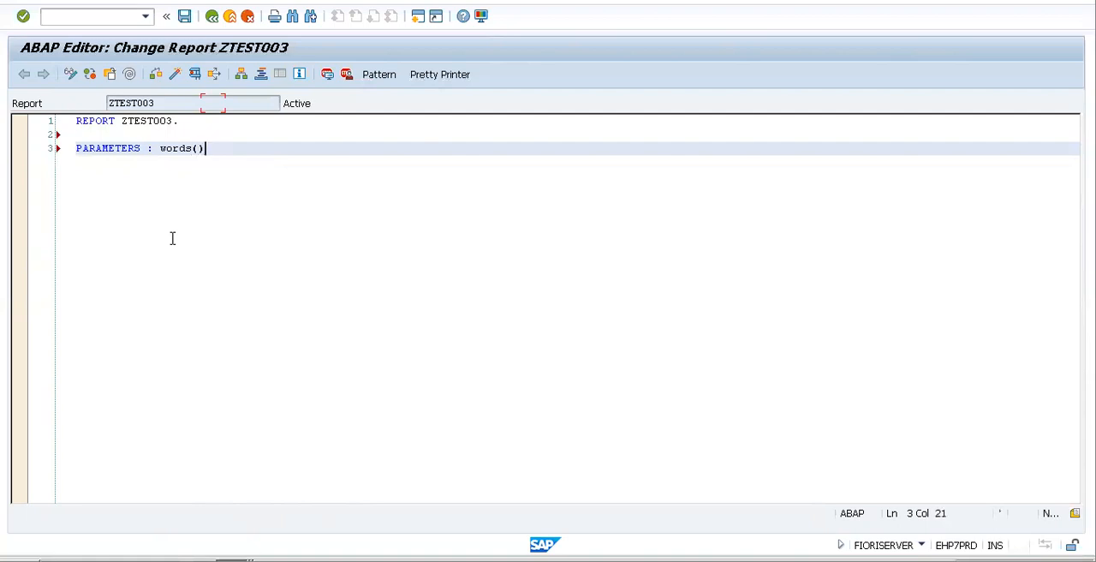
{"action": "type", "text": "10"}
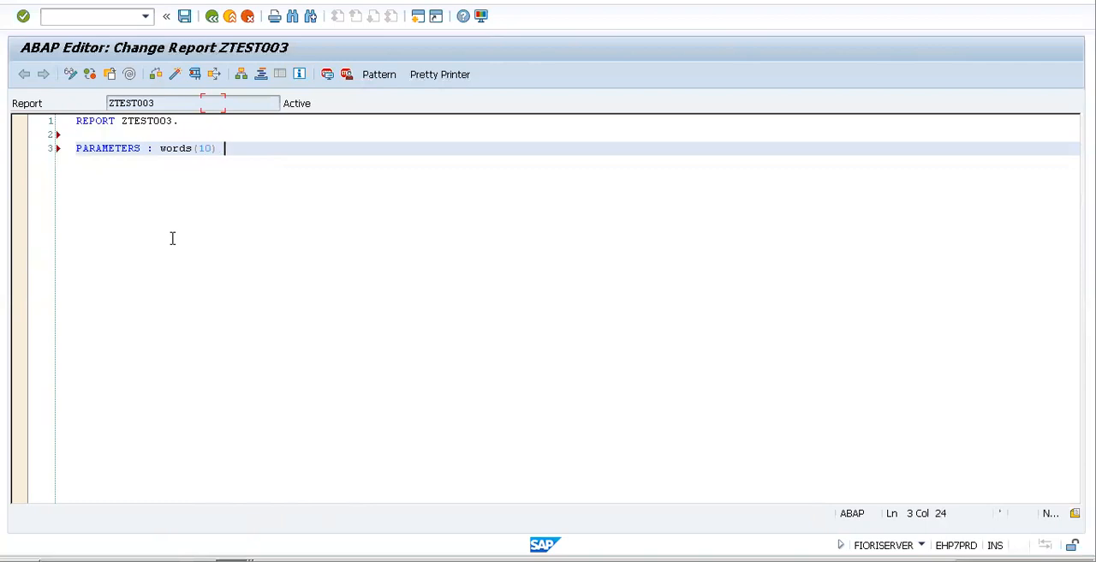
{"action": "type", "text": "ty"}
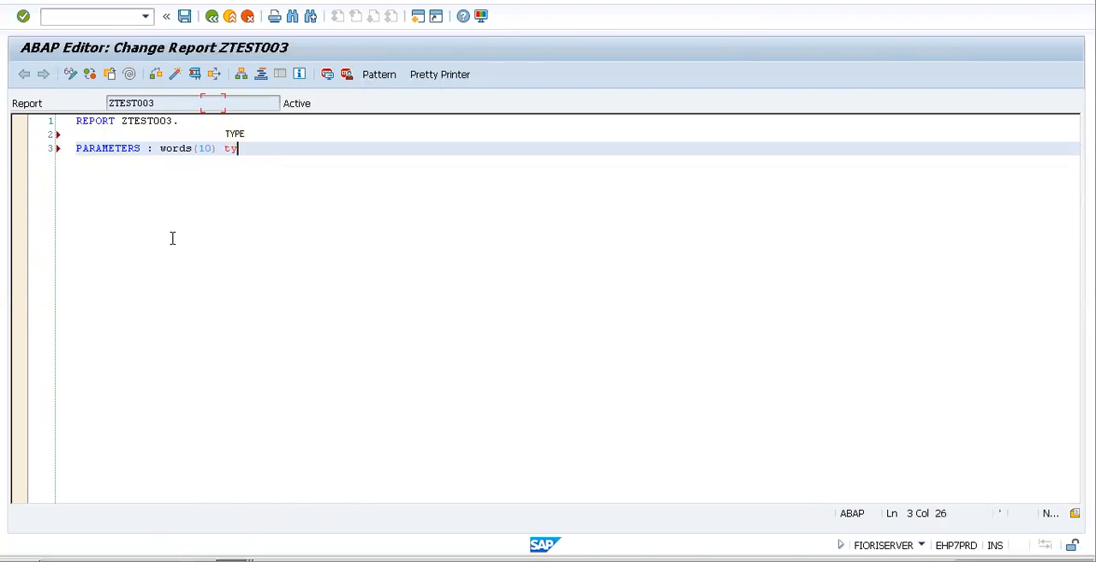
{"action": "type", "text": "PE c."}
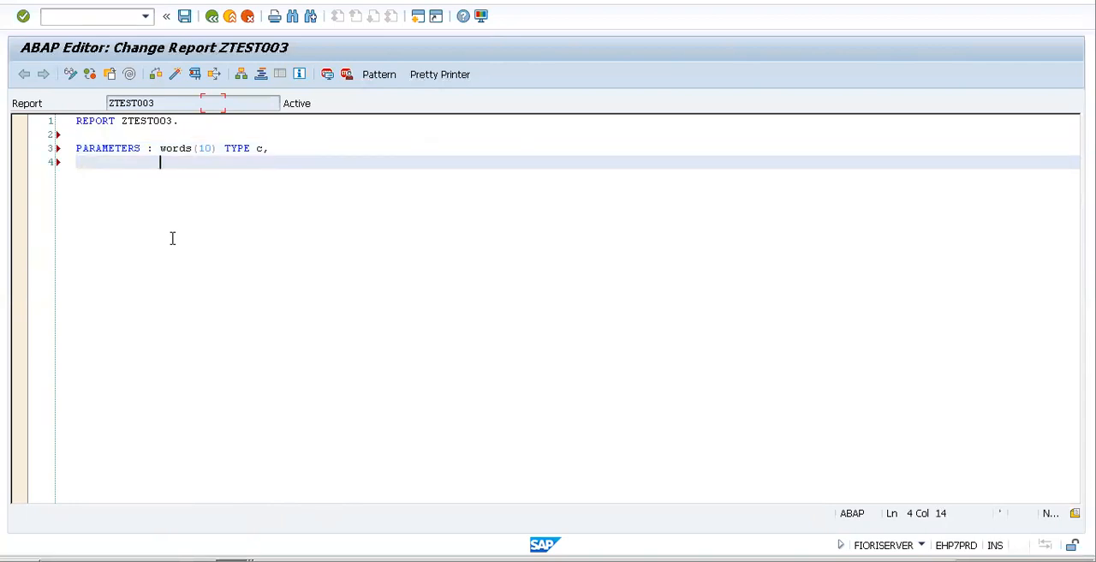
{"action": "type", "text": "num TYPE"}
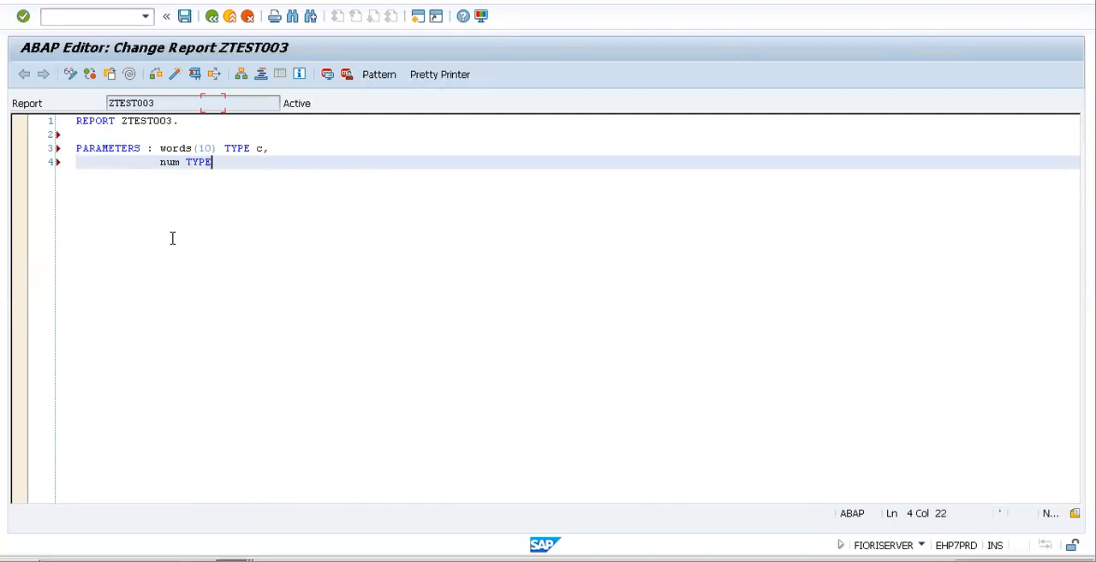
{"action": "type", "text": "i."}
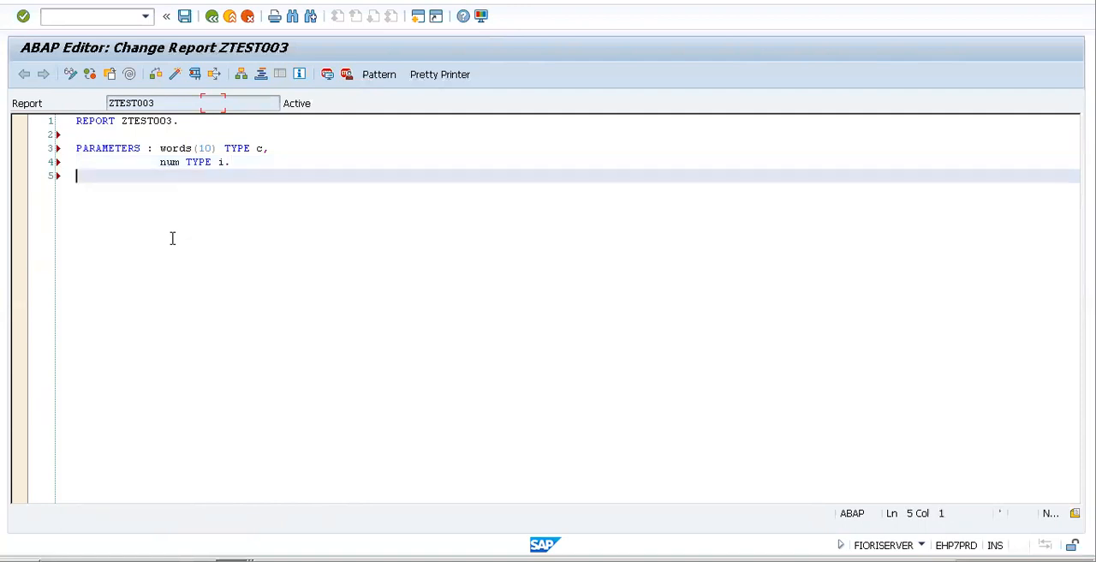
- Start a WRITE : statement outputting words COLOR 2
{"action": "key", "text": "enter"}
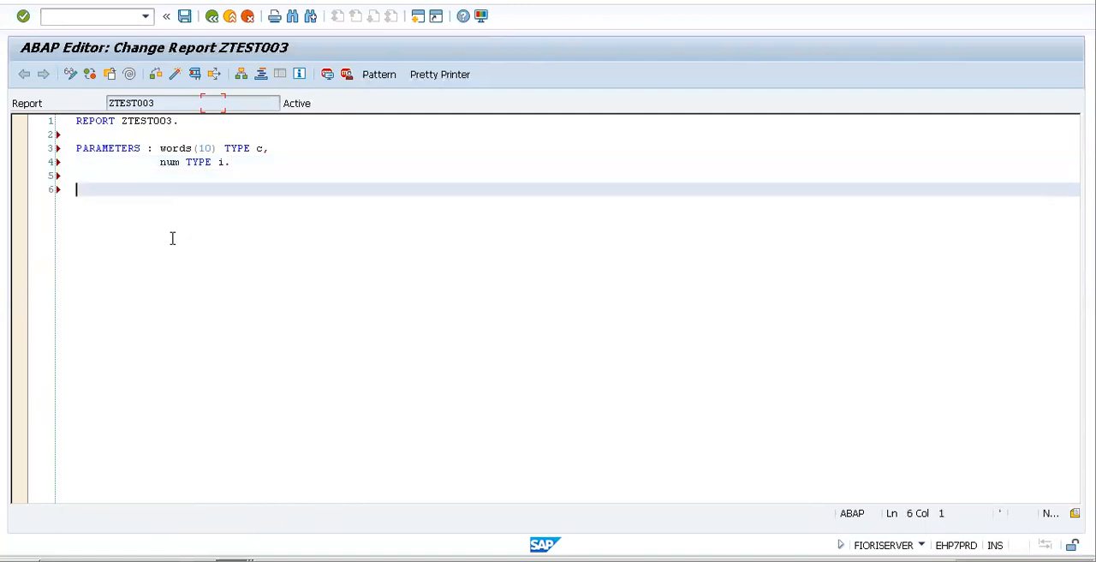
{"action": "type", "text": "WR"}
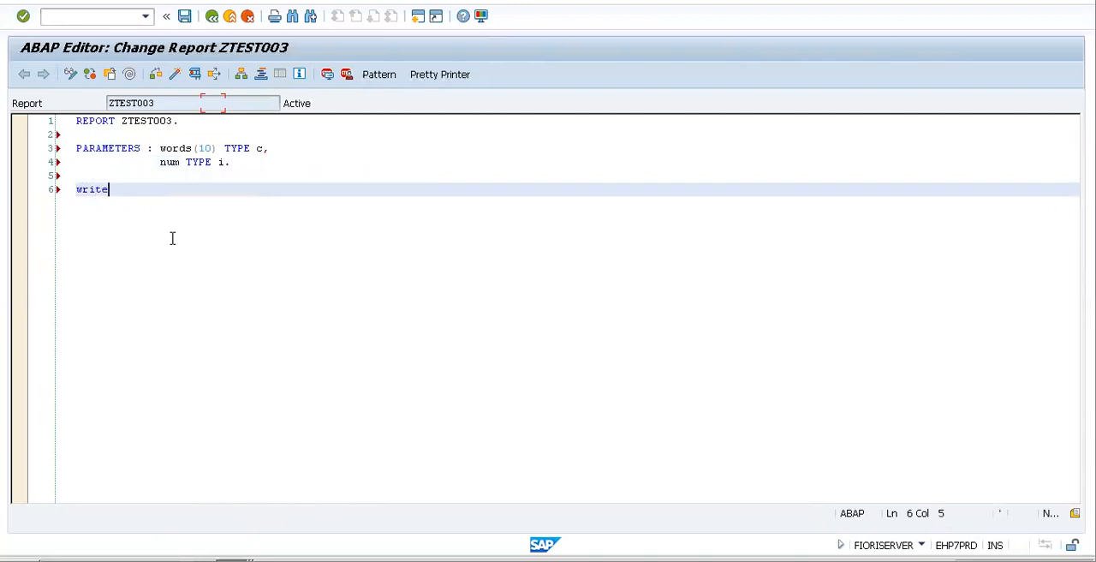
{"action": "type", "text": ":"}
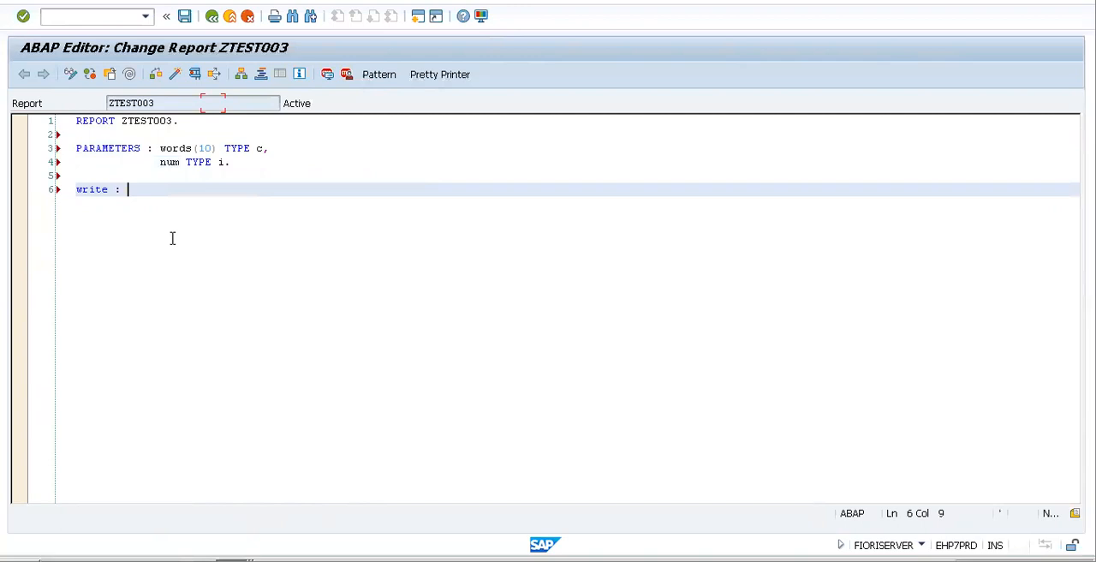
{"action": "type", "text": "wor"}
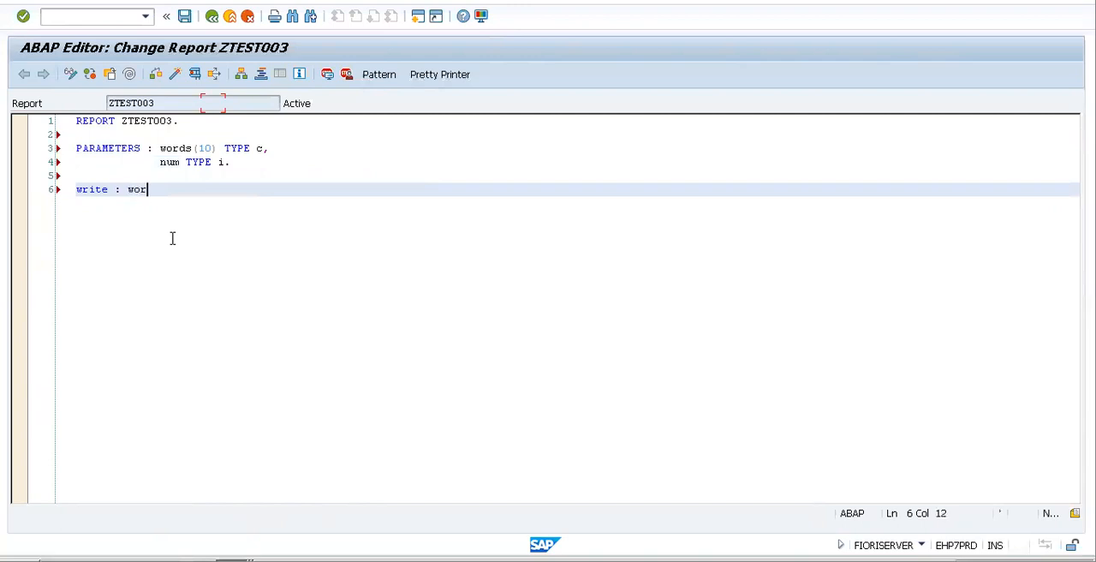
{"action": "type", "text": "ds"}
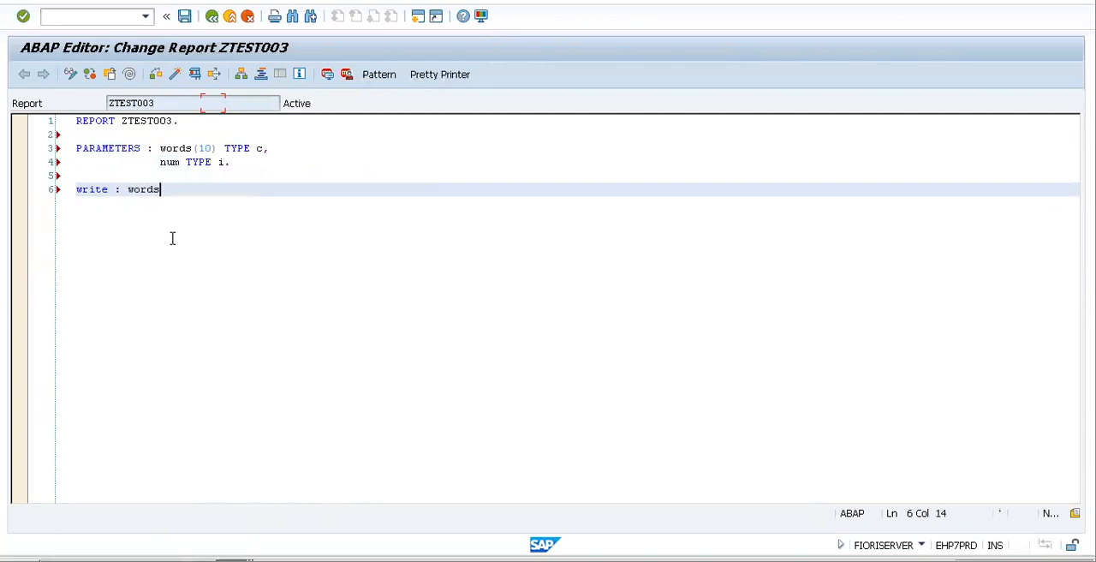
{"action": "type", "text": "COLOR"}
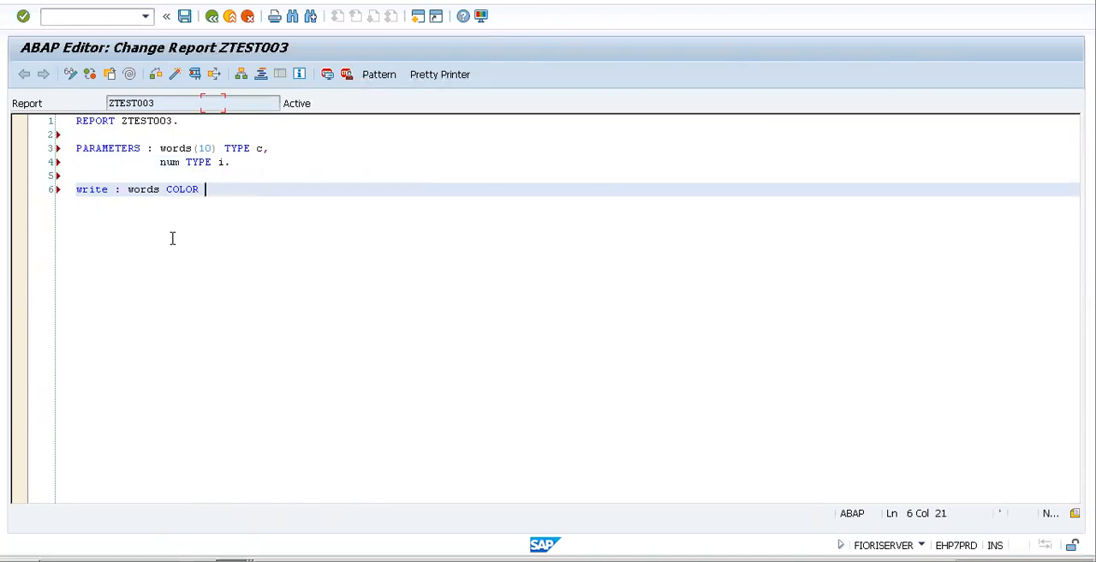
{"action": "type", "text": "2"}
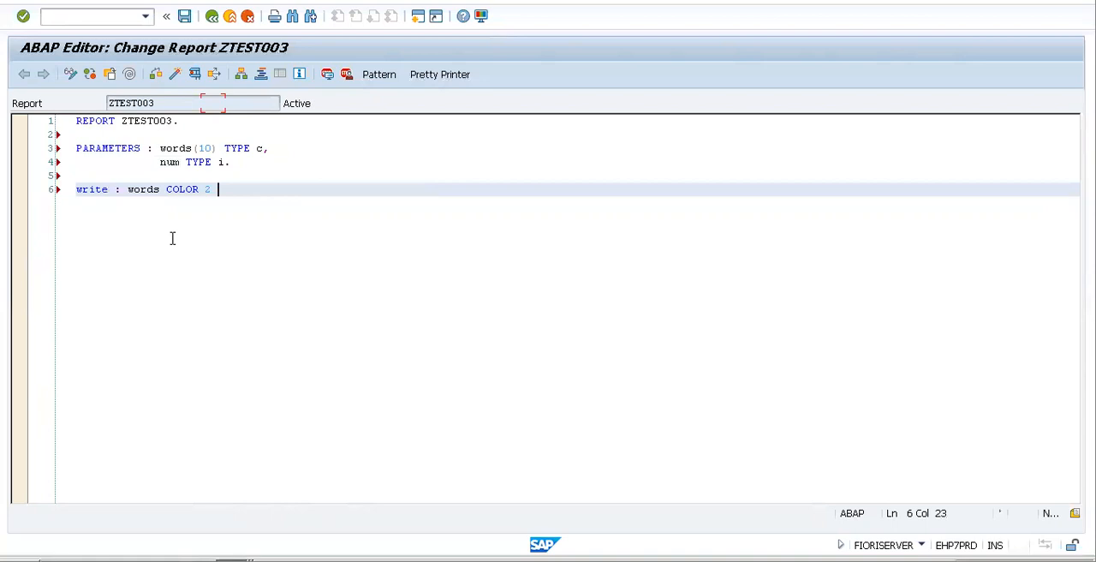
{"action": "key", "text": "BackSpace"}
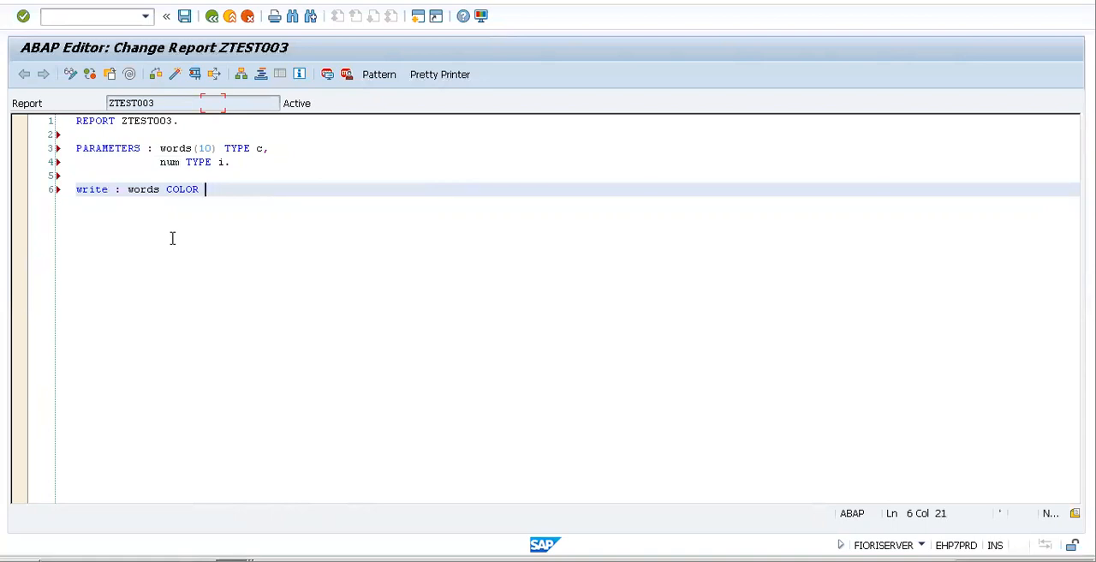
{"action": "type", "text": "2.,"}
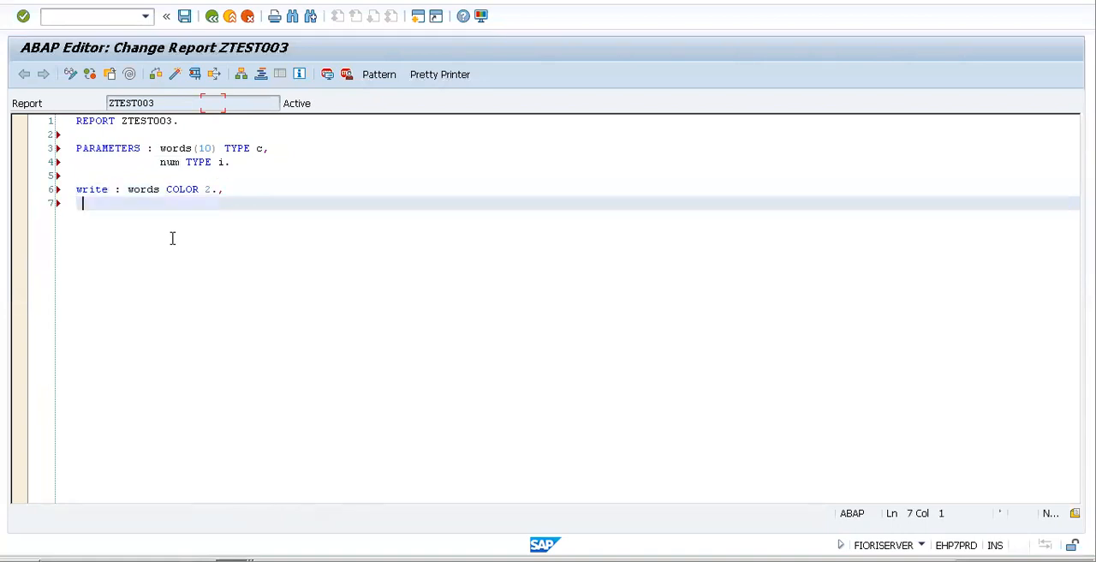
- Add num color 4. as the second output of the WRITE statement
{"action": "type", "text": "num"}
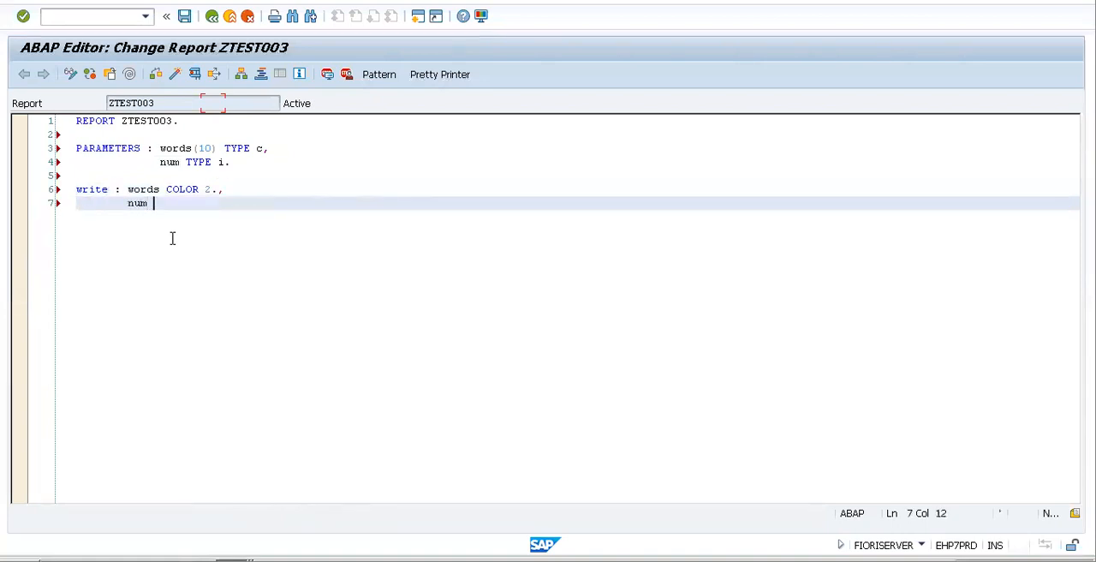
{"action": "type", "text": "color"}
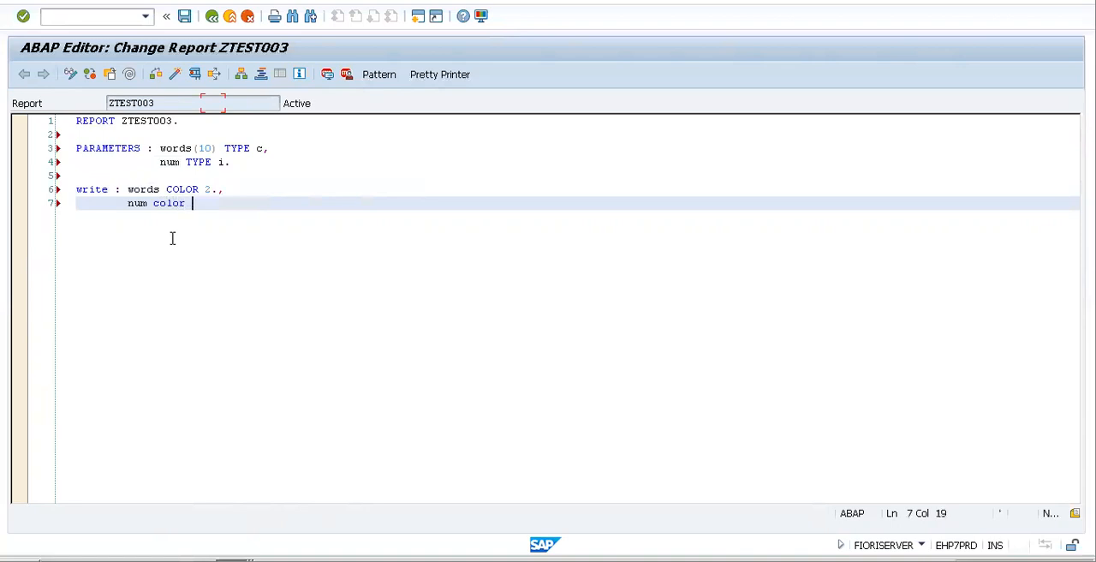
{"action": "type", "text": "4"}
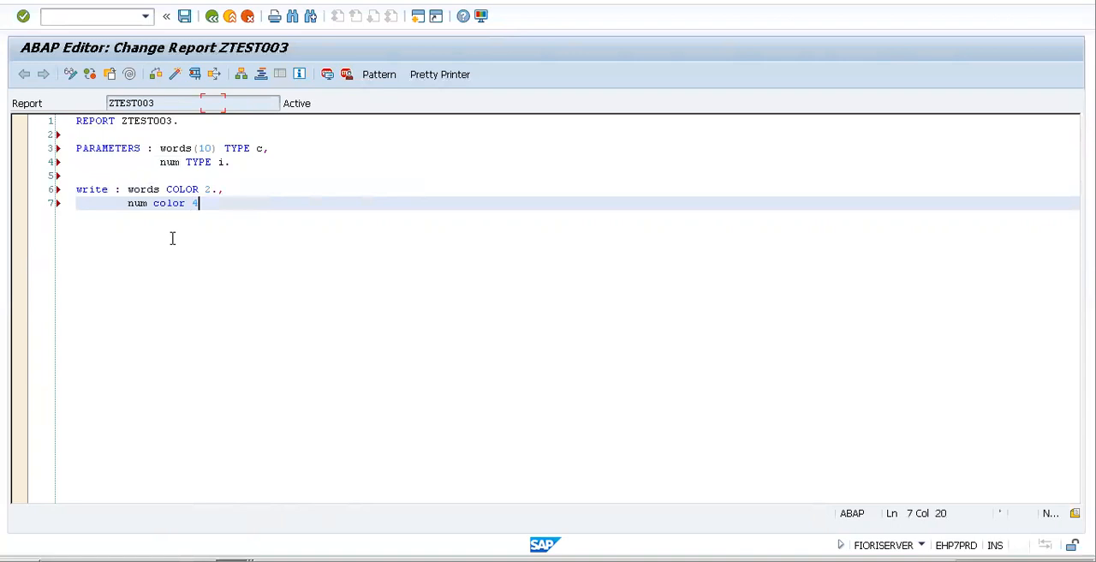
{"action": "type", "text": "."}
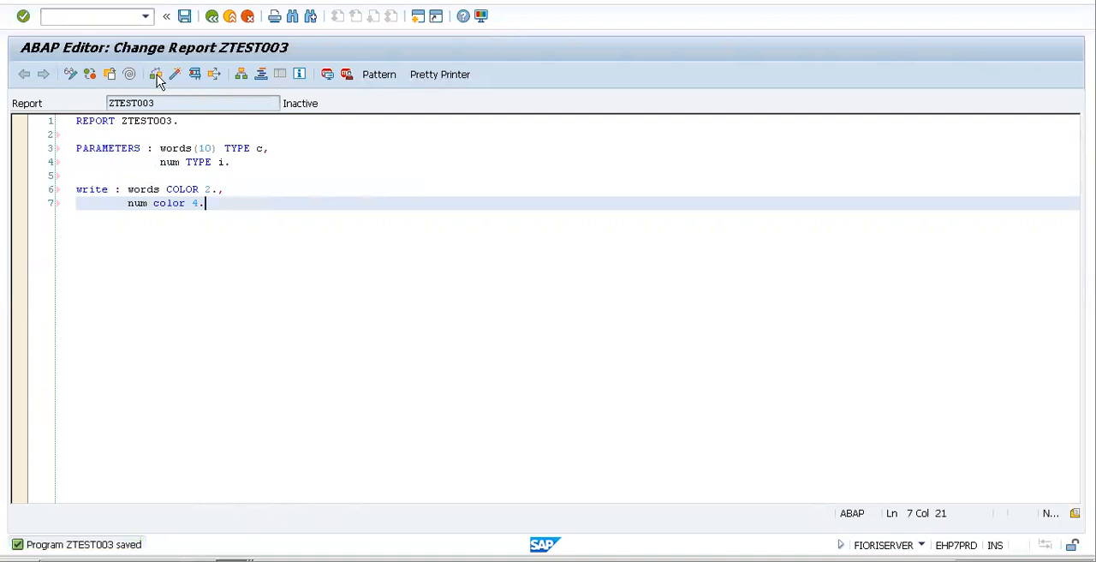
- Check syntax, activate report ZTEST003 and execute it to reach the selection screen
{"action": "left_click", "coordinate": [155, 74]}
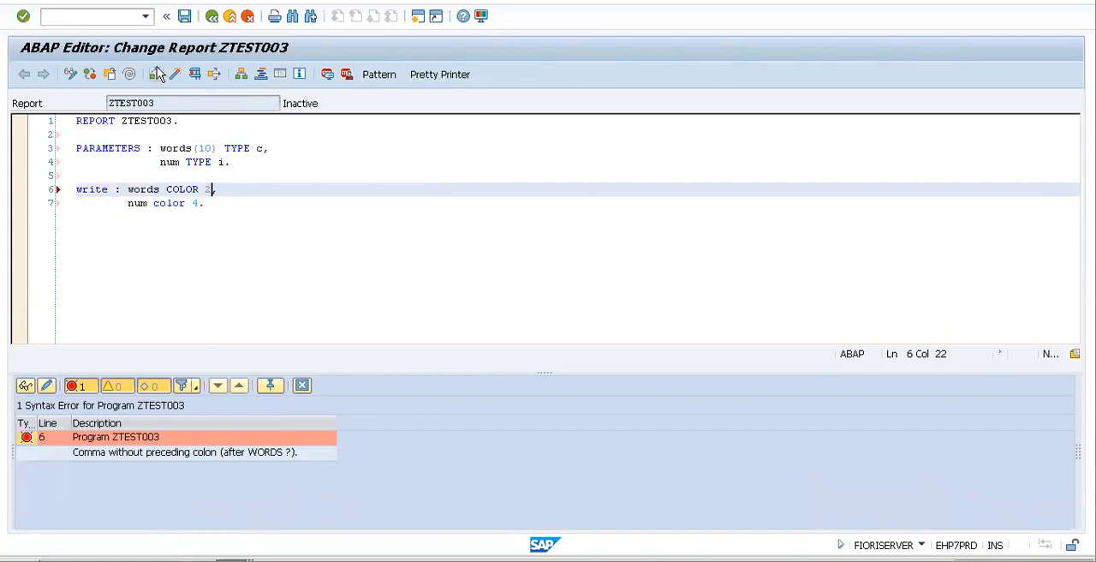
{"action": "left_click", "coordinate": [172, 73]}
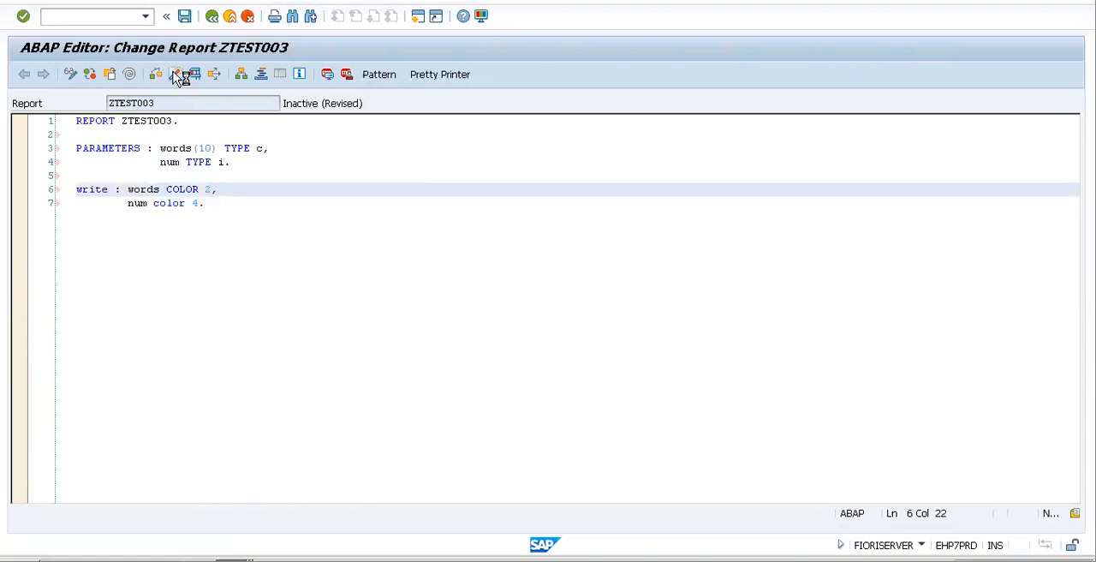
{"action": "left_click", "coordinate": [175, 73]}
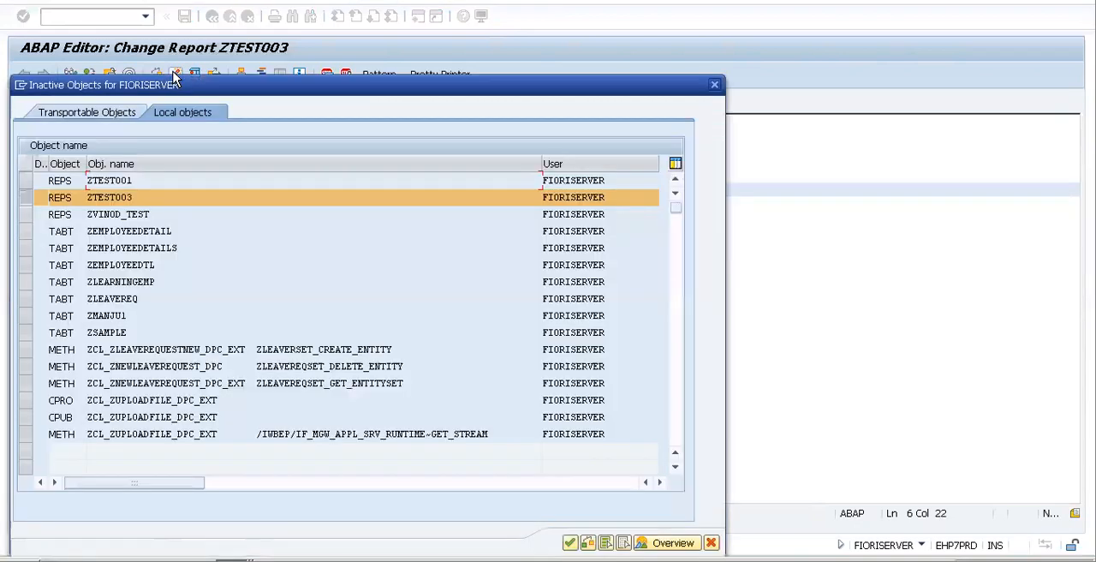
{"action": "left_click", "coordinate": [569, 541]}
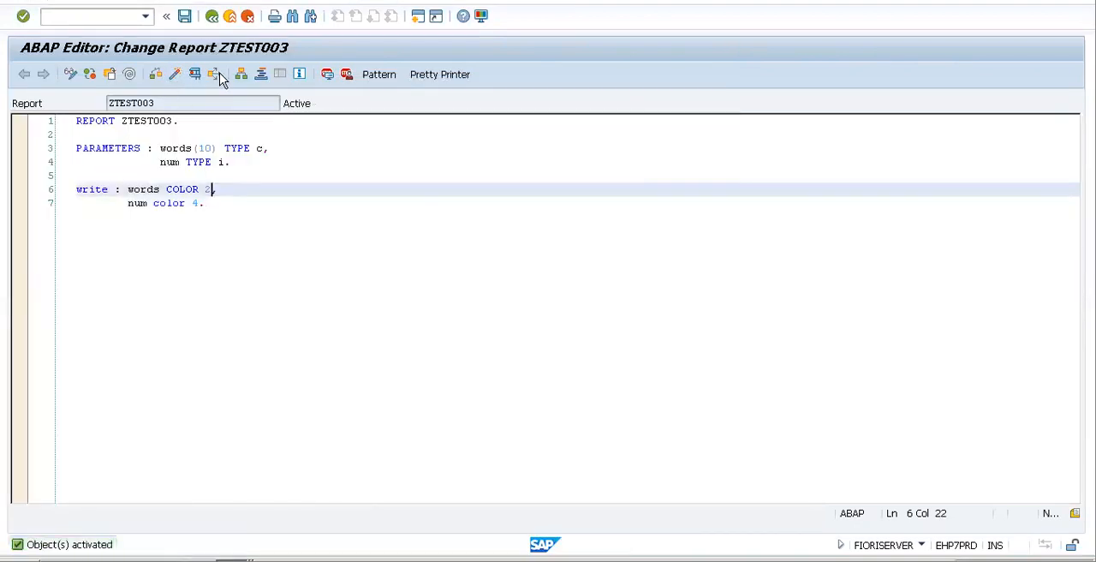
{"action": "left_click", "coordinate": [195, 73]}
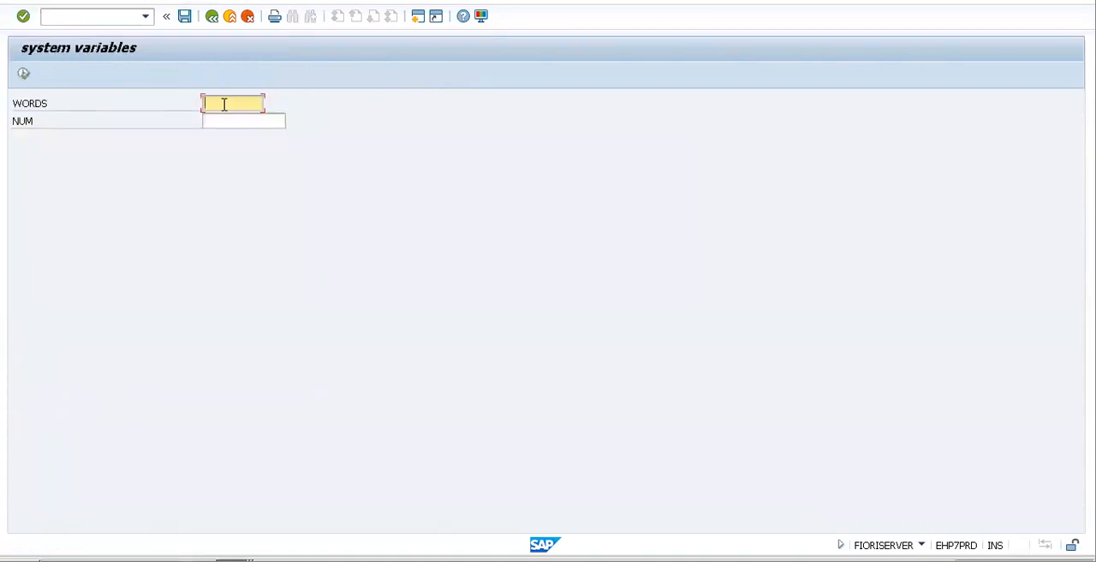
- Enter alpha for WORDS and 1234 for NUM on the selection screen
{"action": "type", "text": "alphamnju"}
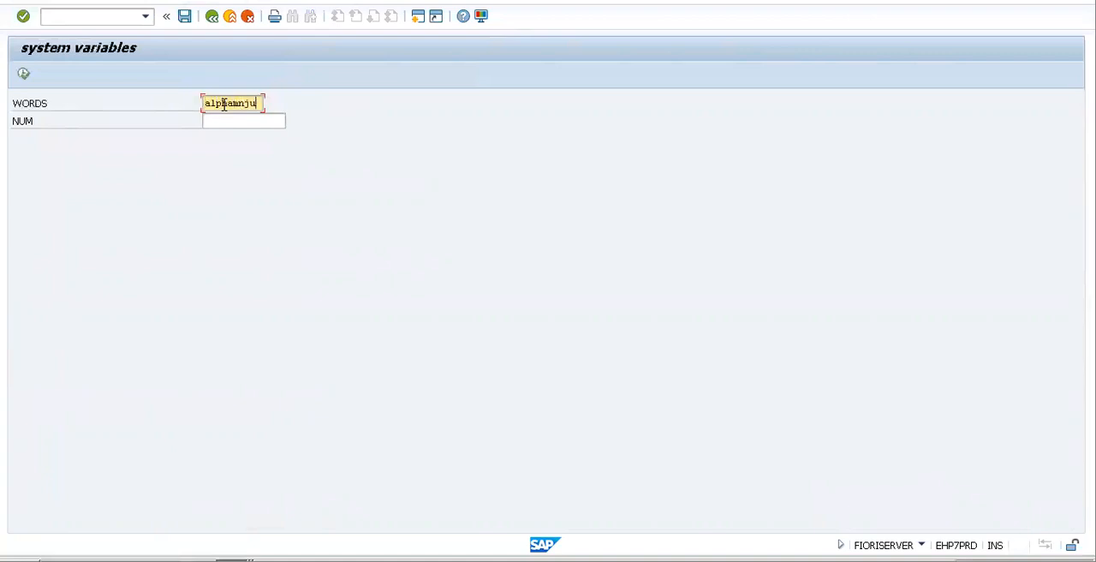
{"action": "key", "text": "BackSpace"}
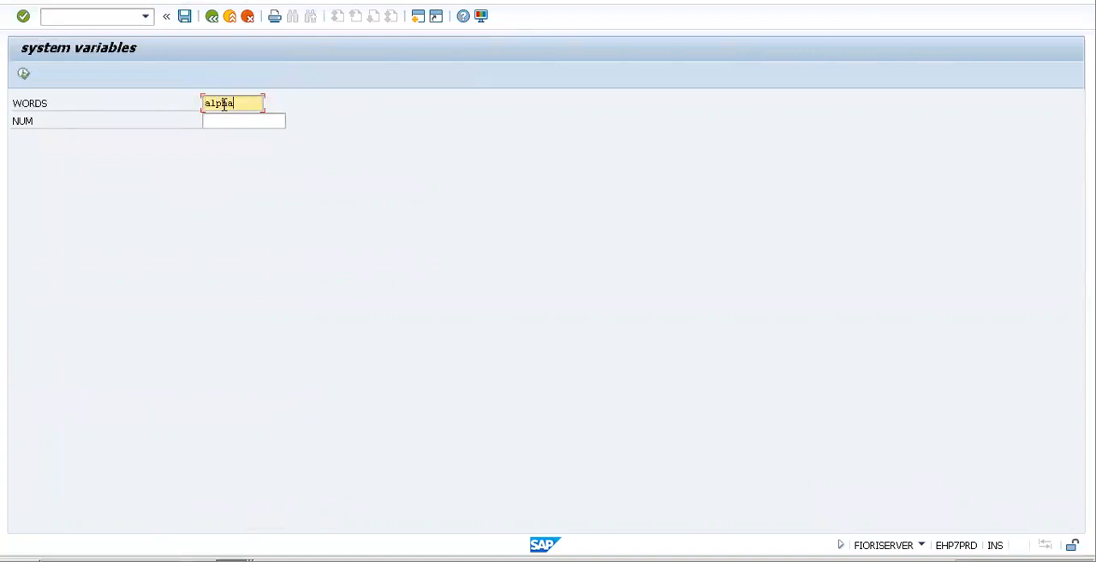
{"action": "left_click", "coordinate": [243, 120]}
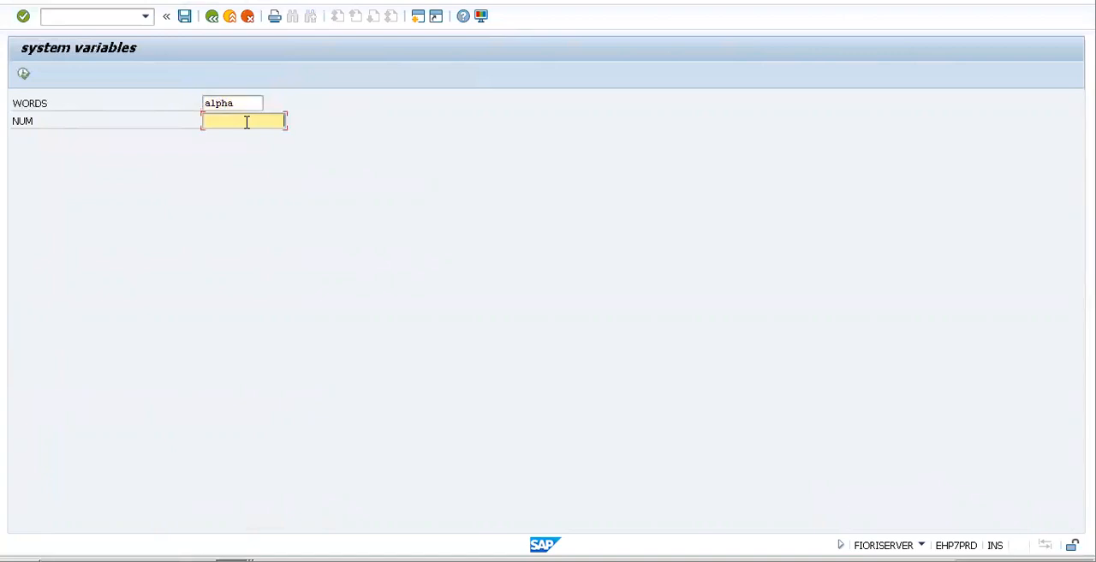
{"action": "type", "text": "1234"}
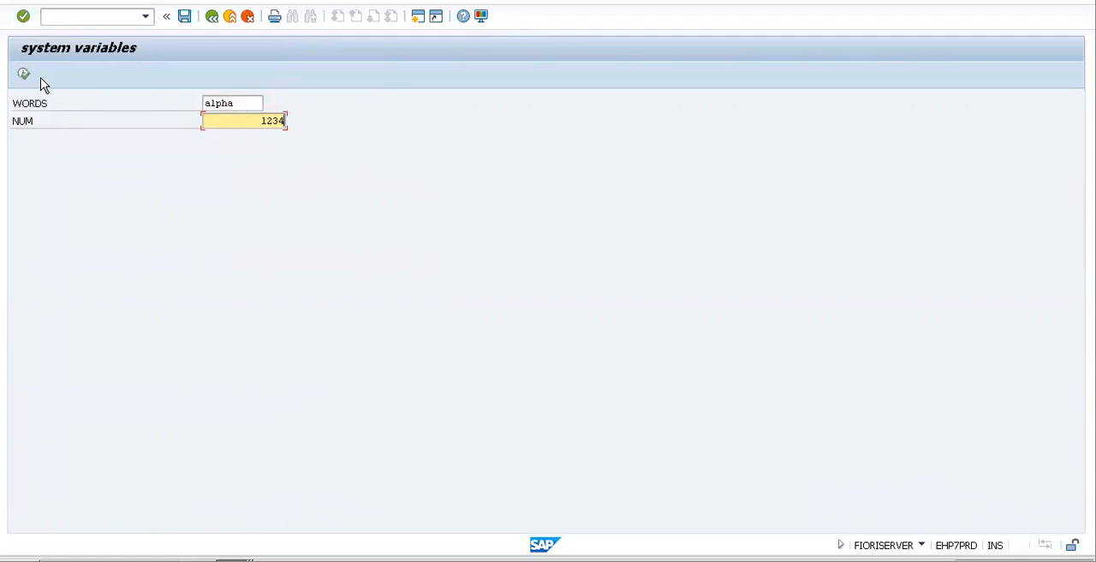
{"action": "mouse_move", "coordinate": [24, 74]}
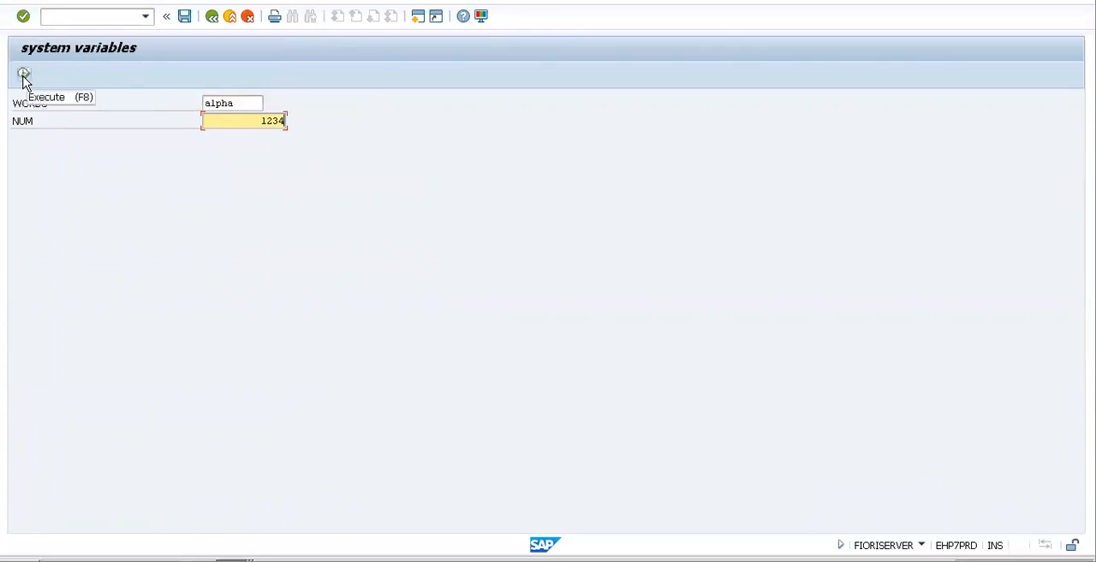
- Execute the report to see ALPHA and 1,234 printed, then return to the source code
{"action": "left_click", "coordinate": [24, 75]}
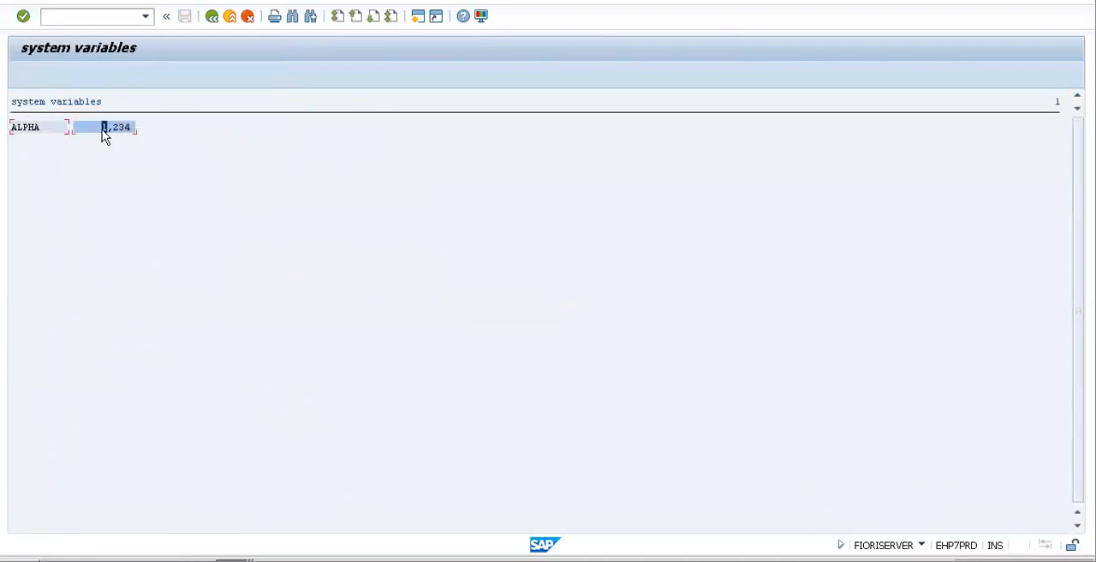
{"action": "left_click", "coordinate": [212, 16]}
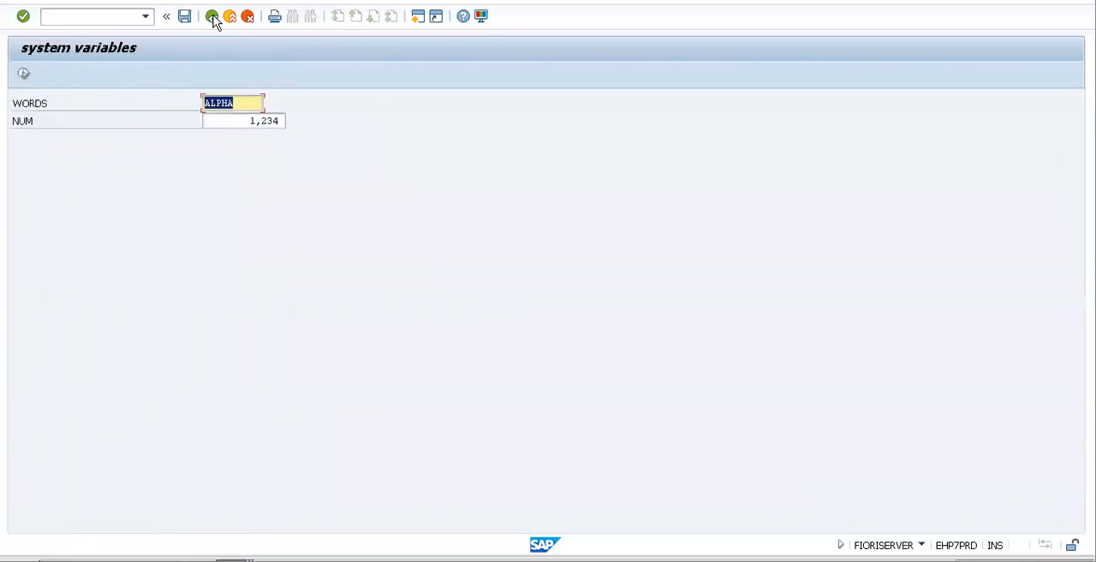
{"action": "left_click", "coordinate": [213, 15]}
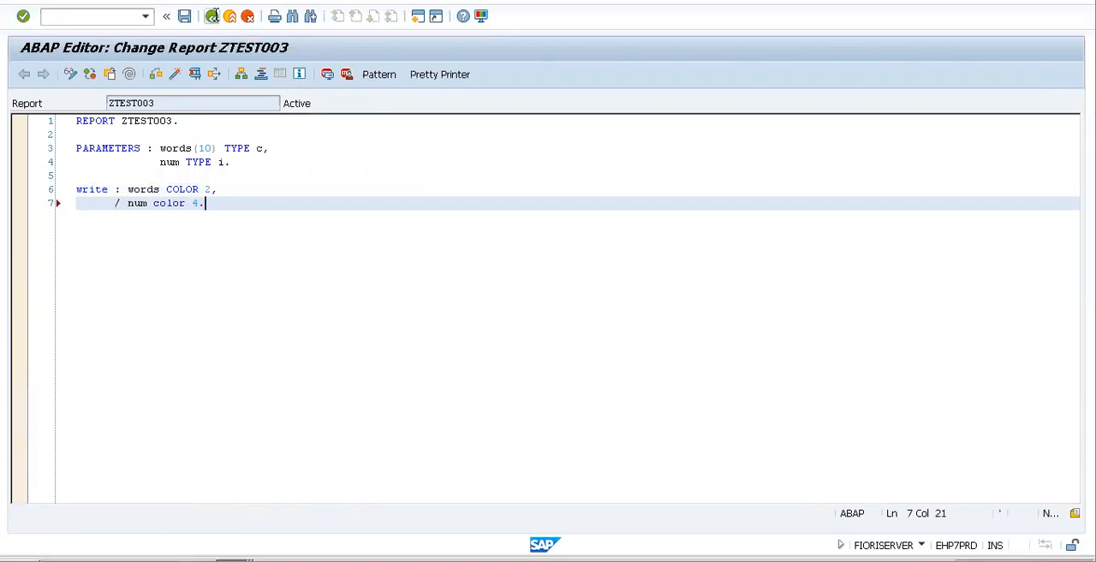
- Change words to COLOR 1, run the report and enter words and 123
{"action": "key", "text": "Backspace"}
{"action": "type", "text": "5"}
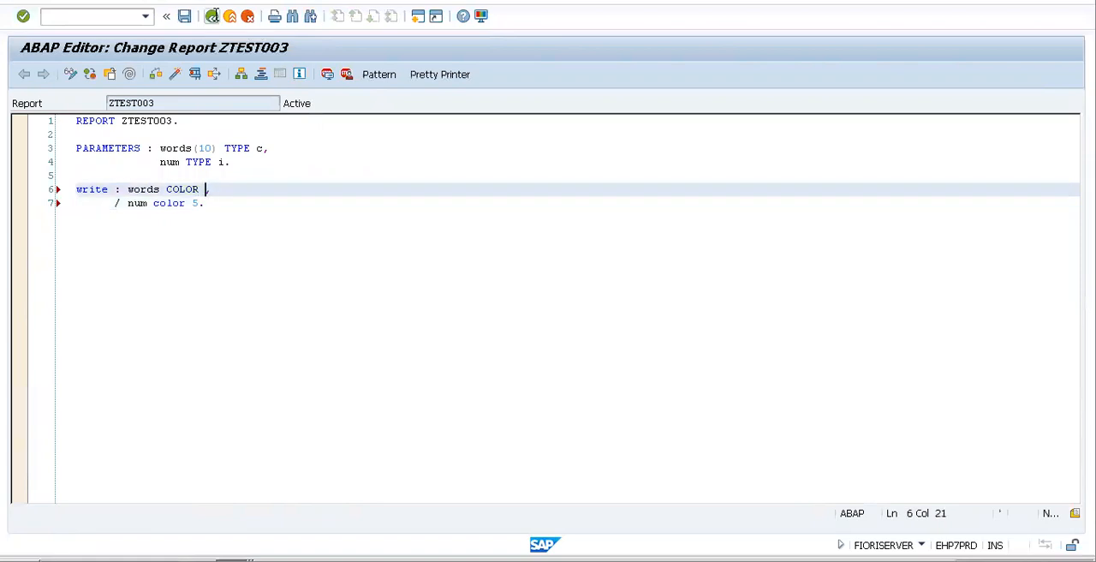
{"action": "type", "text": "1"}
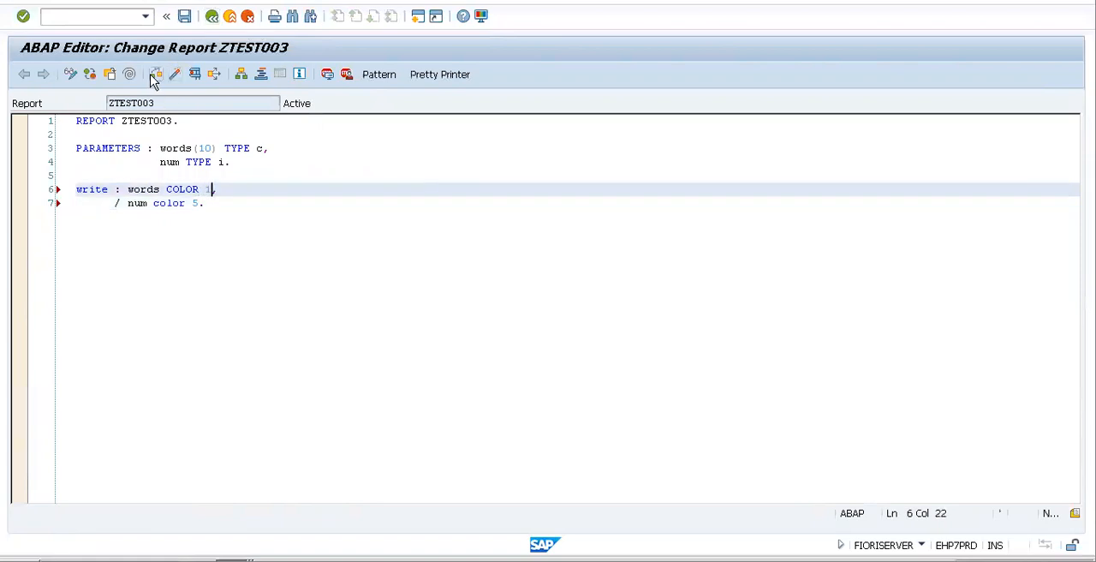
{"action": "left_click", "coordinate": [157, 73]}
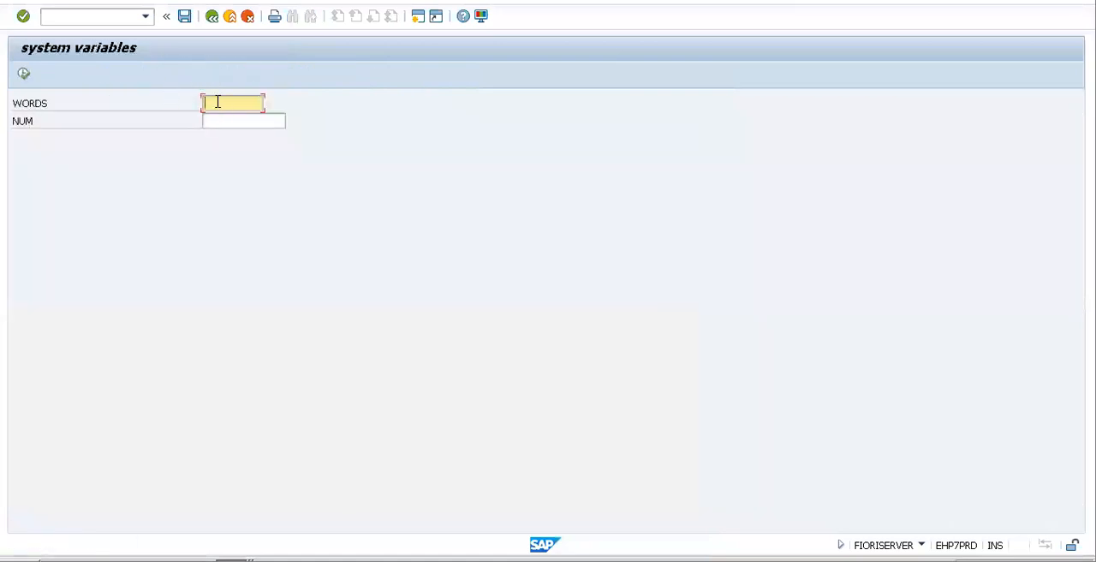
{"action": "type", "text": "words"}
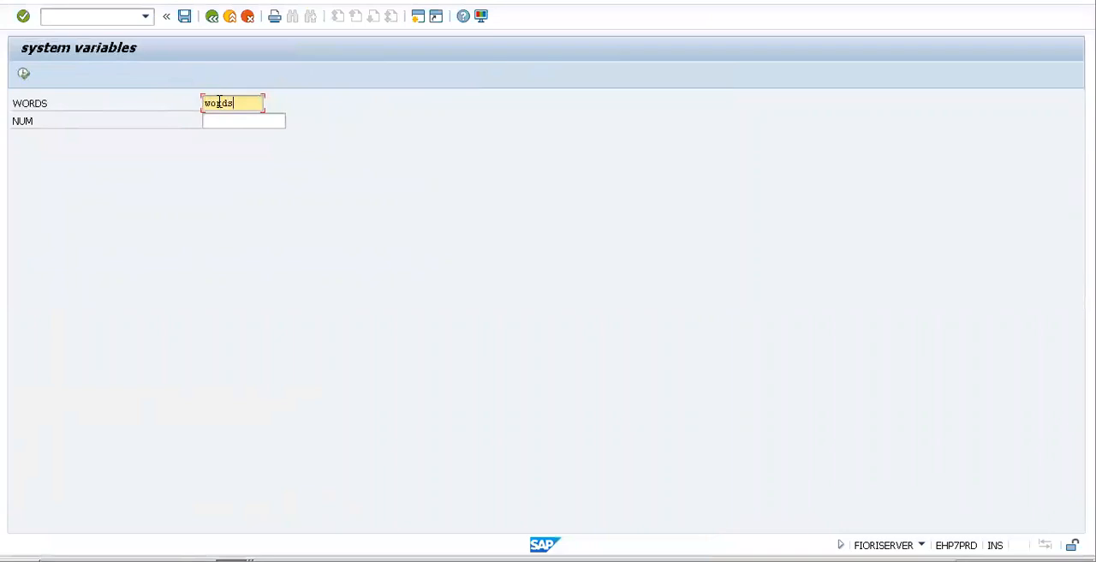
{"action": "type", "text": "123"}
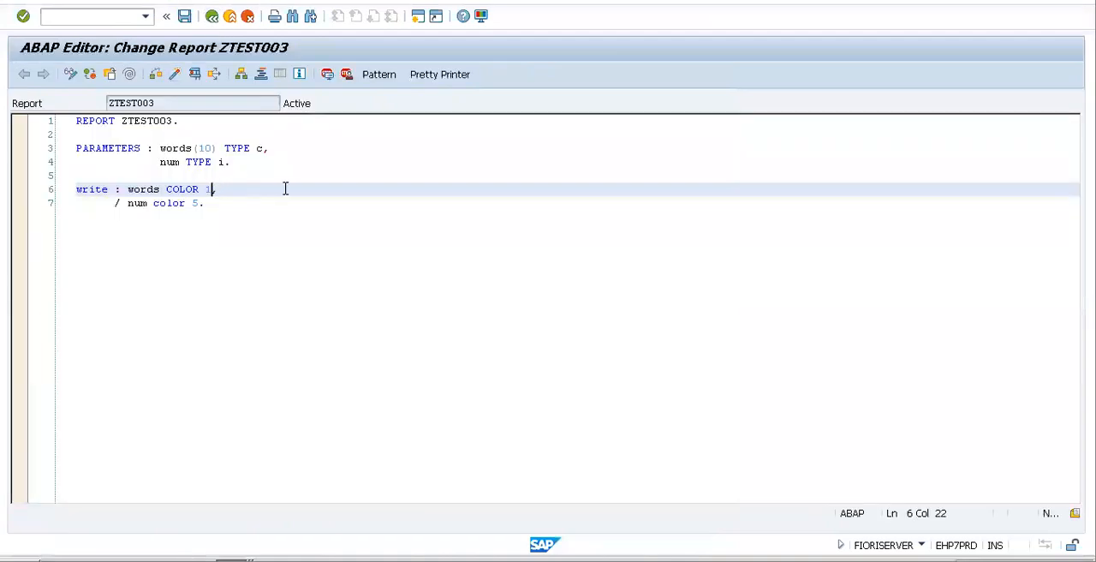
- Add RIGHT-JUSTIFIED to words, activate, run with words and 123, and return to the code
{"action": "type", "text": "ri"}
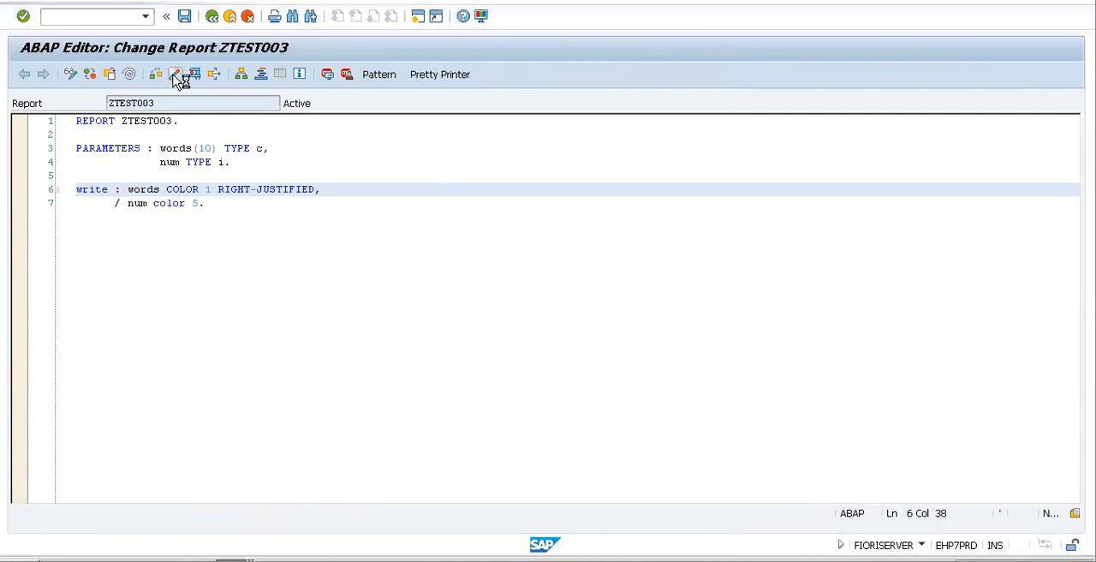
{"action": "left_click", "coordinate": [174, 73]}
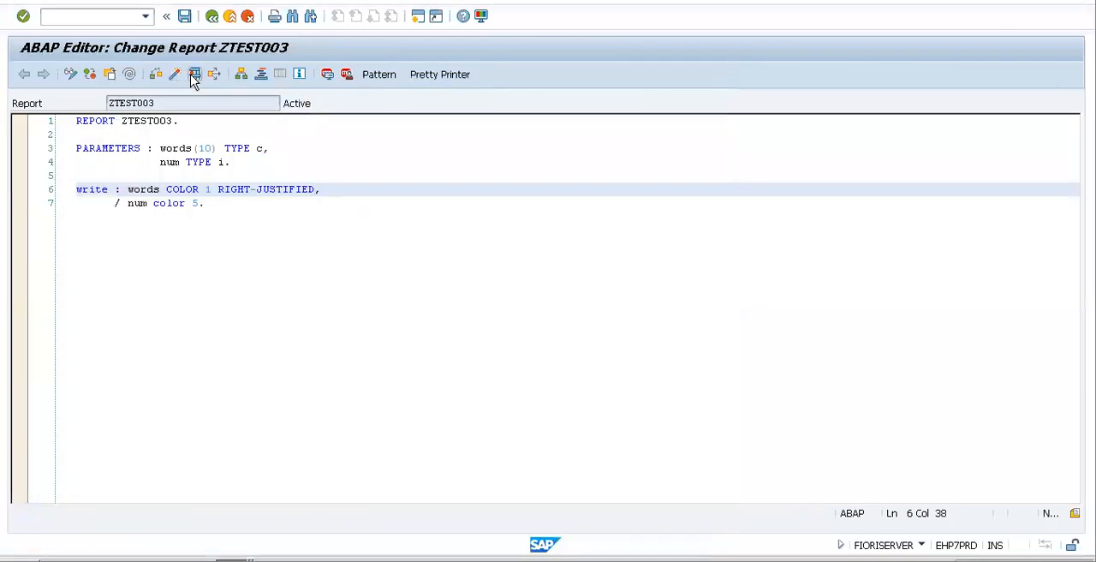
{"action": "left_click", "coordinate": [195, 73]}
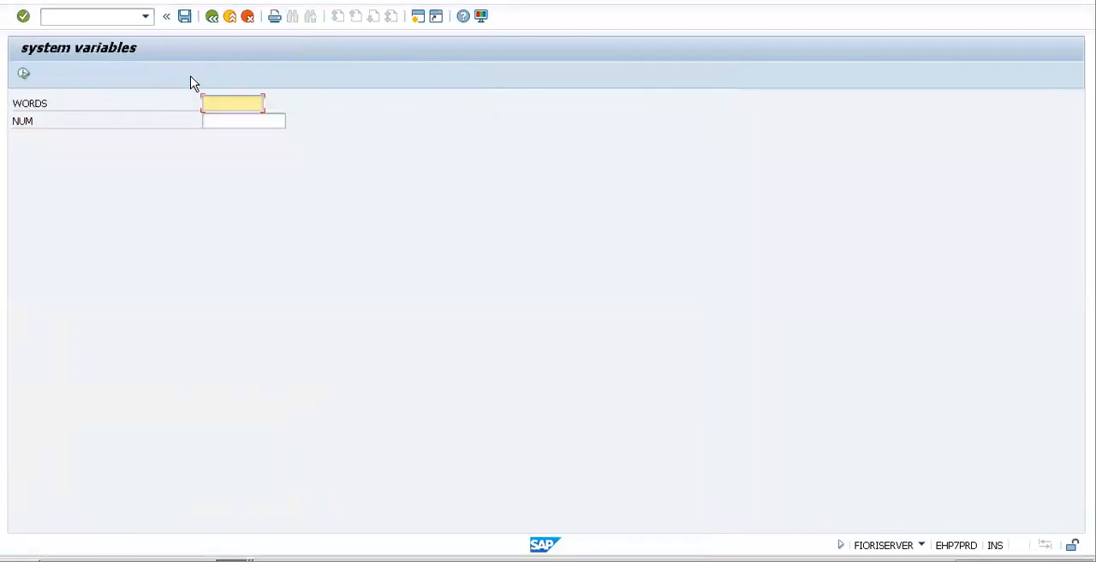
{"action": "type", "text": "words"}
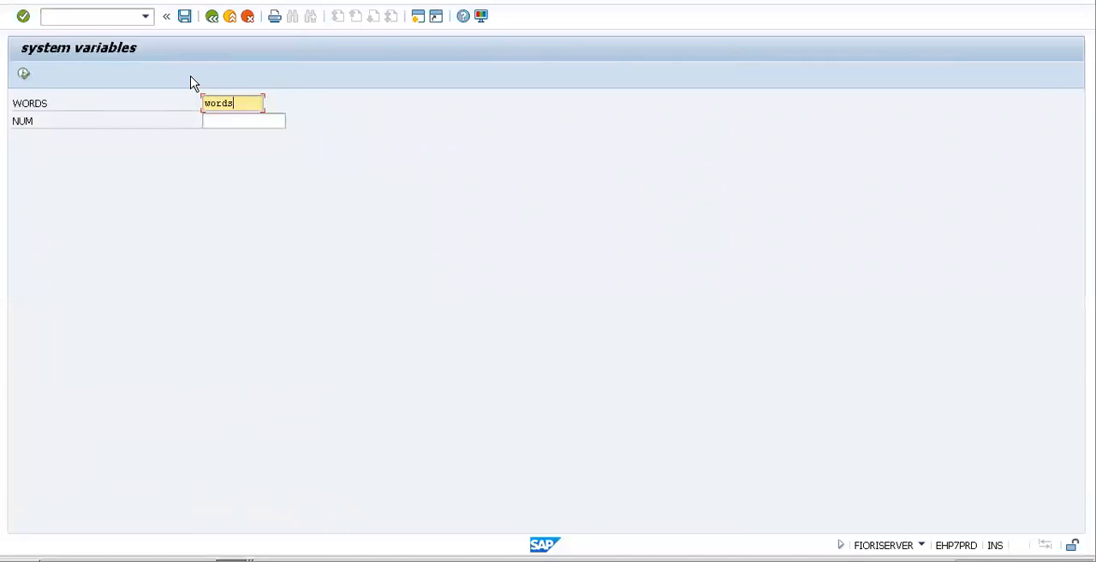
{"action": "type", "text": "123"}
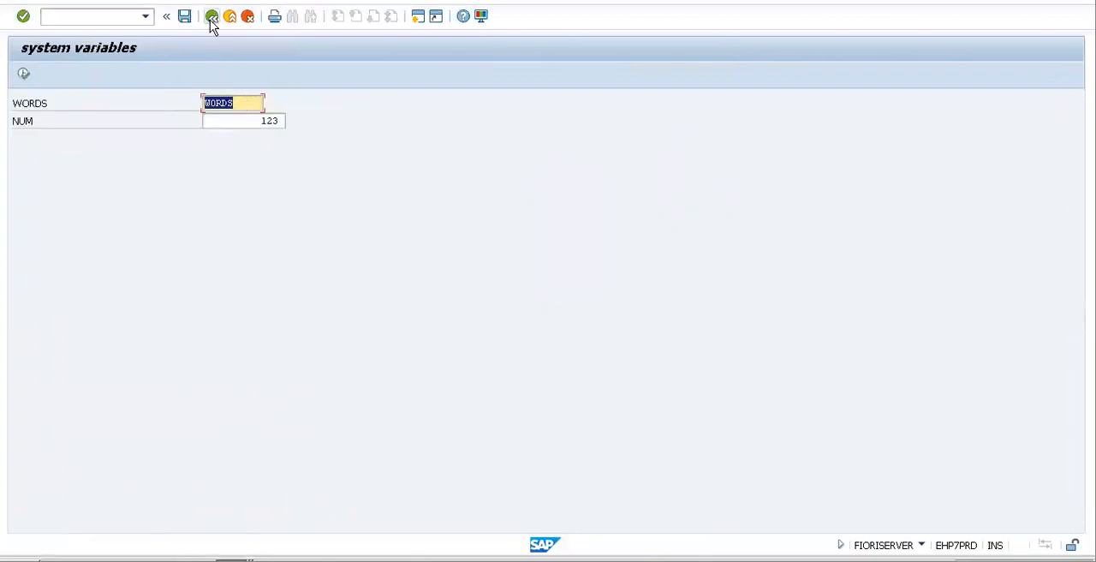
{"action": "mouse_move", "coordinate": [212, 17]}
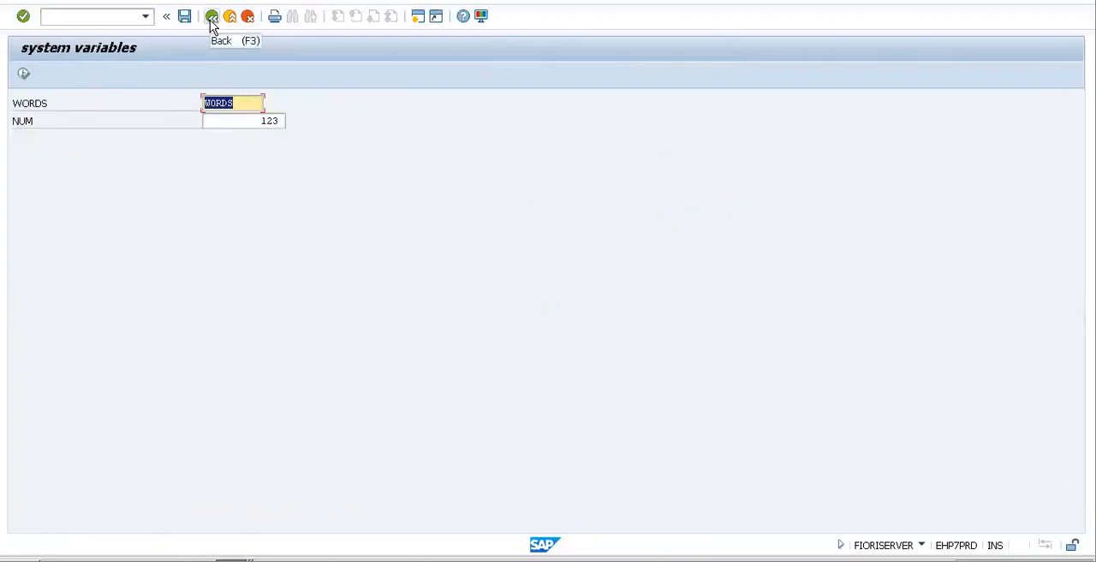
{"action": "left_click", "coordinate": [213, 16]}
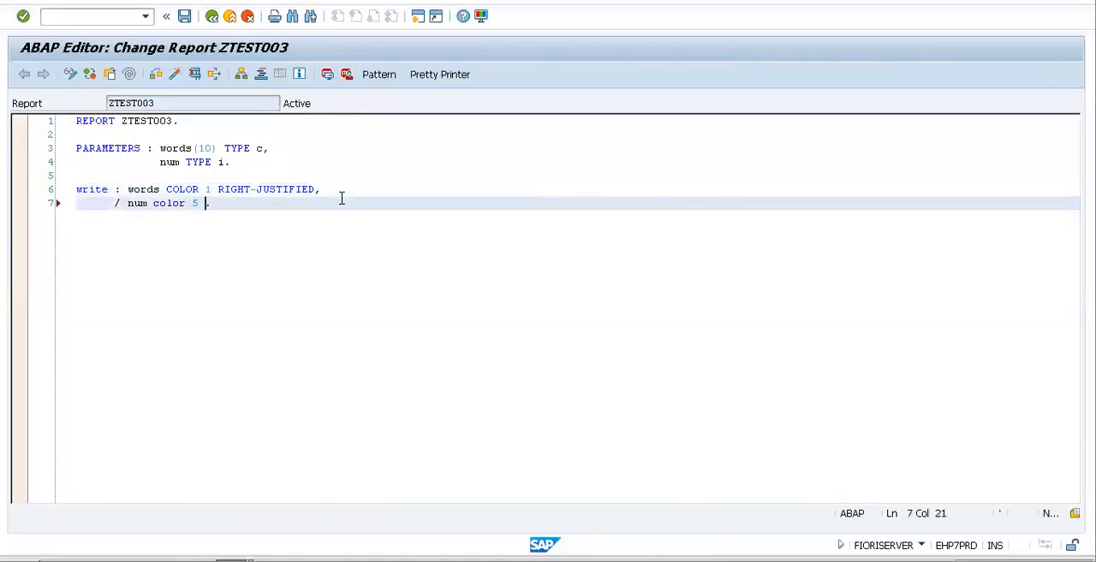
- Add LEFT-JUSTIFIED to num, run with words and 123 to see the output, and return to the source
{"action": "type", "text": "LEFT-JUSTIFIED"}
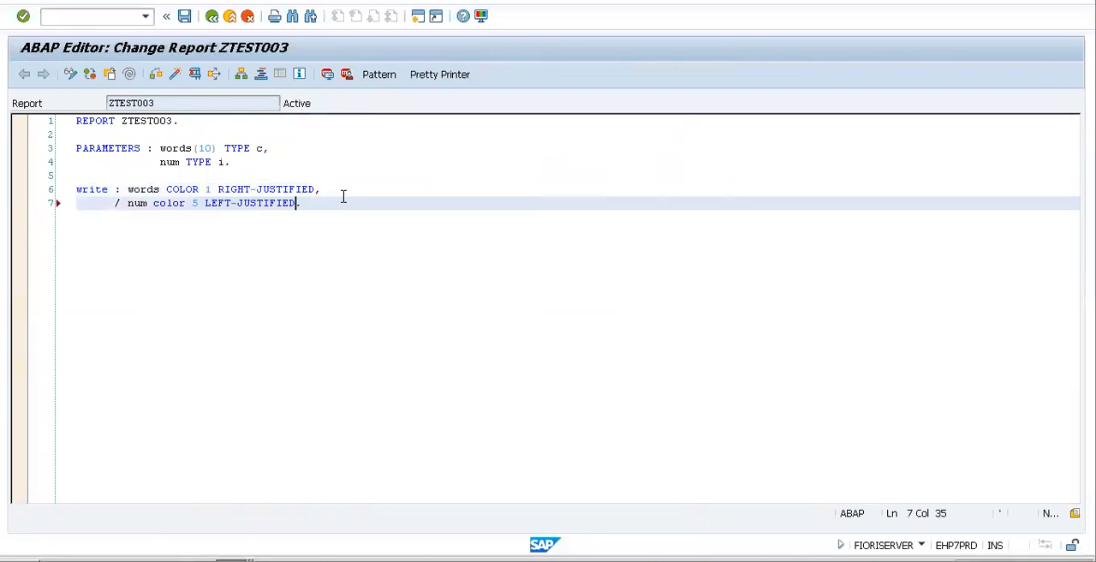
{"action": "left_click", "coordinate": [175, 74]}
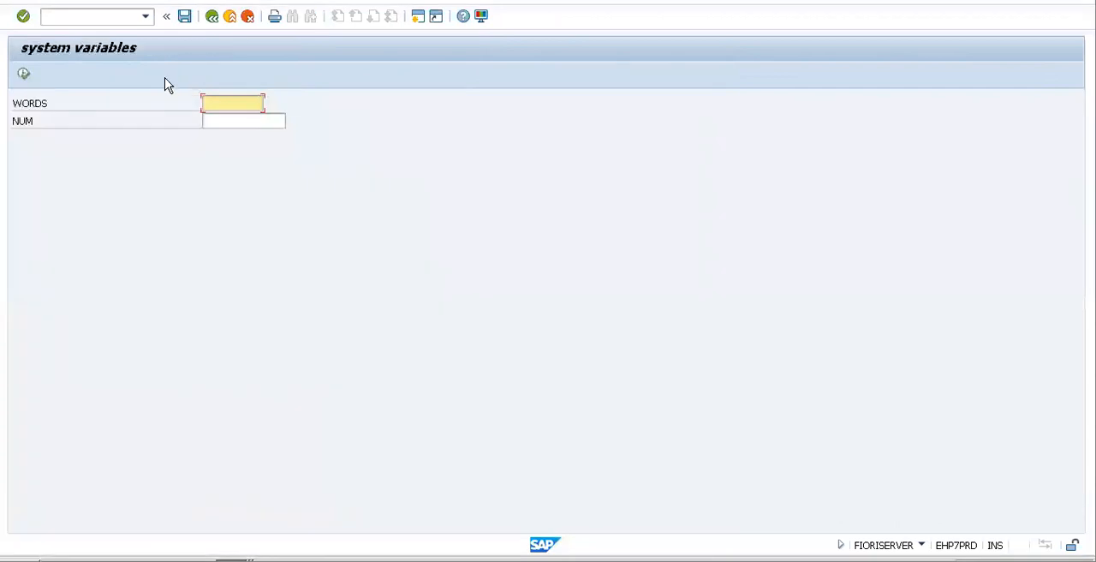
{"action": "type", "text": "words"}
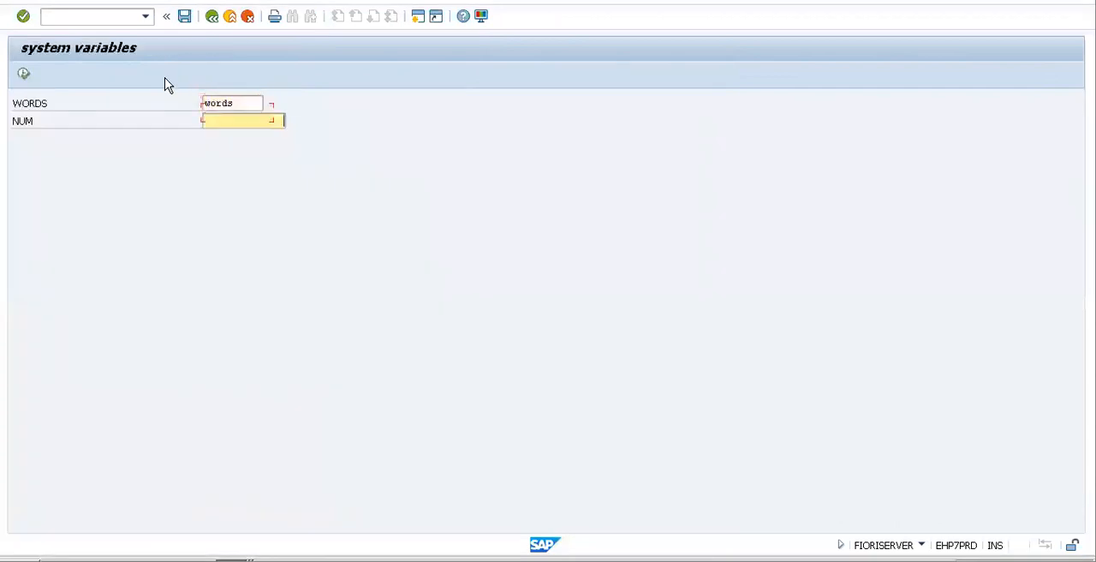
{"action": "type", "text": "123"}
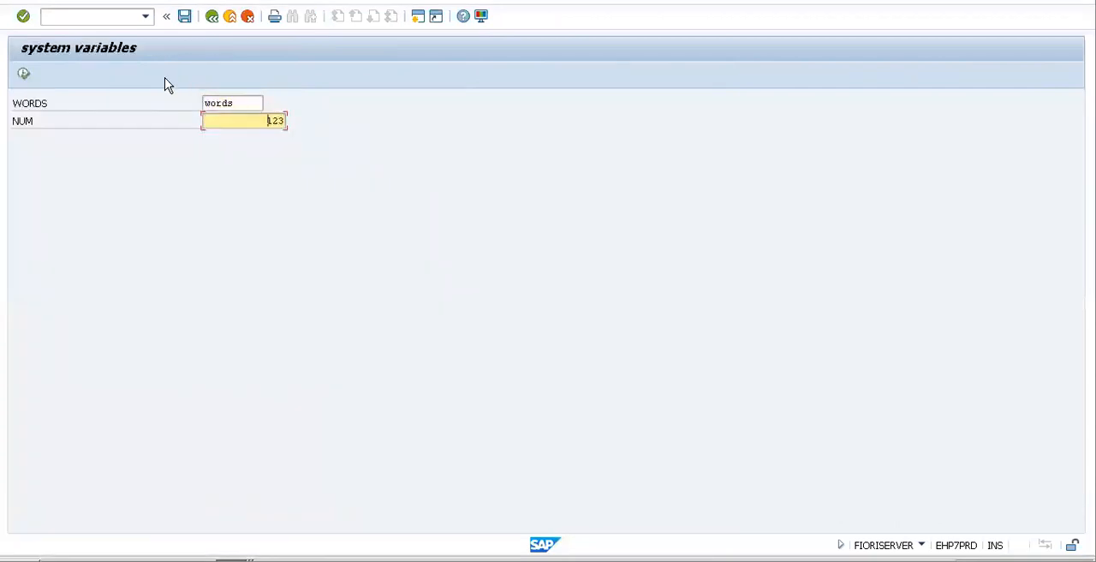
{"action": "left_click", "coordinate": [24, 72]}
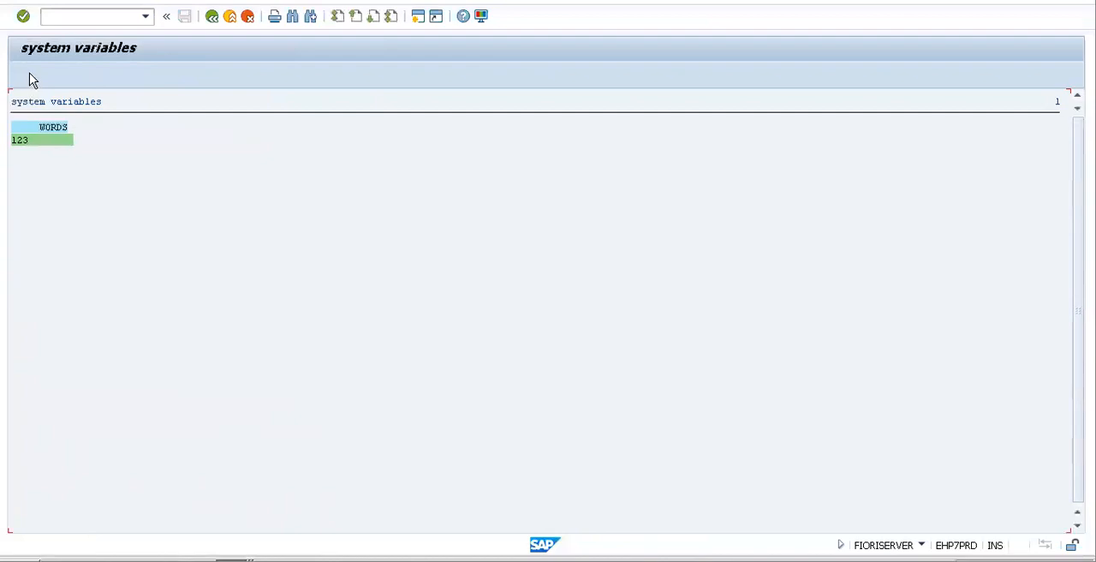
{"action": "mouse_move", "coordinate": [196, 36]}
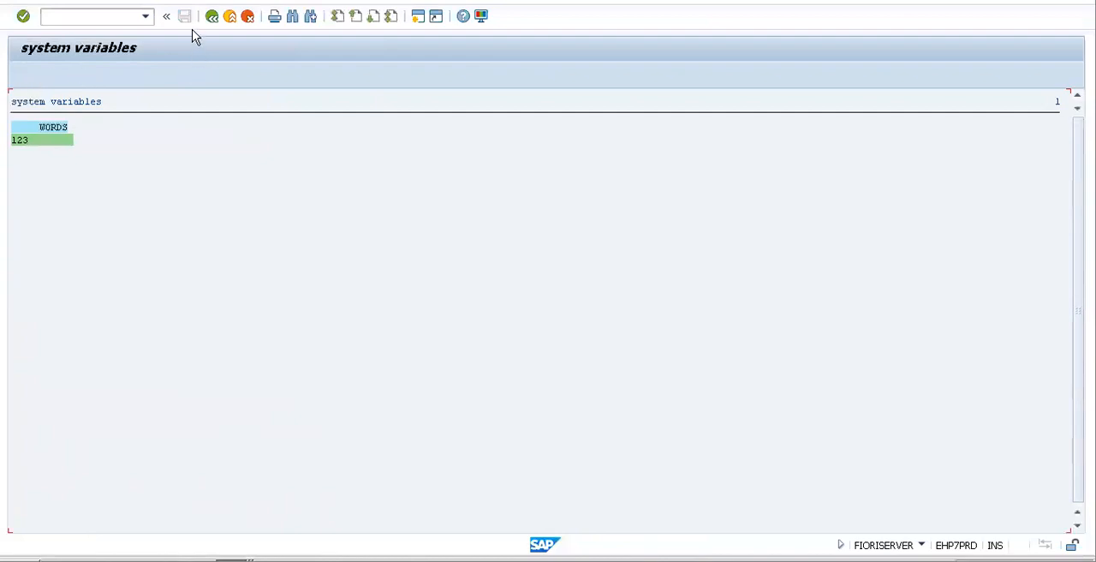
{"action": "left_click", "coordinate": [212, 16]}
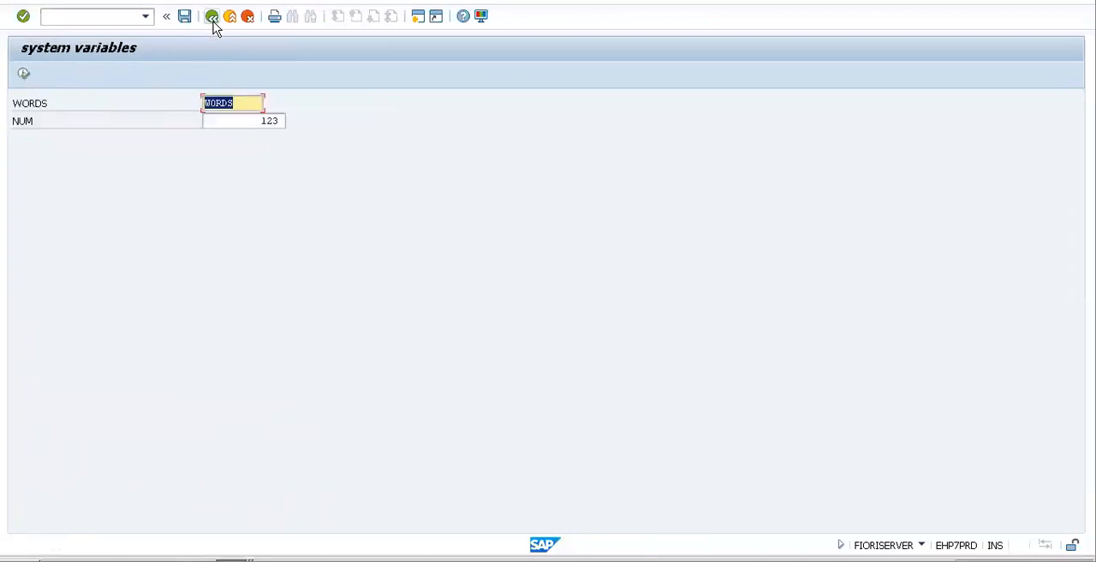
{"action": "left_click", "coordinate": [212, 16]}
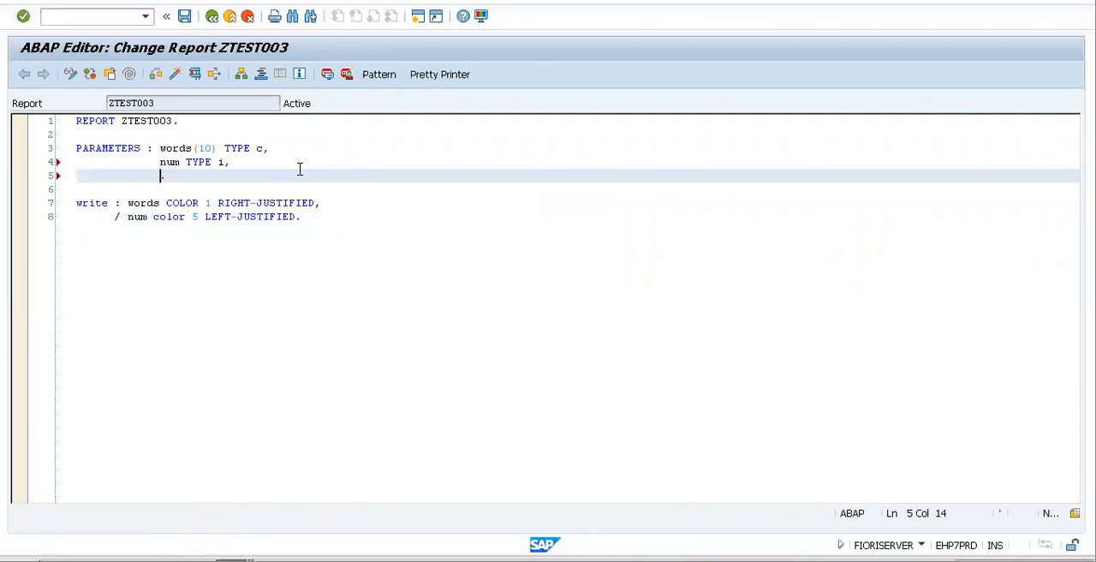
- Declare a new parameter alpha(10) type c
{"action": "type", "text": "alpha"}
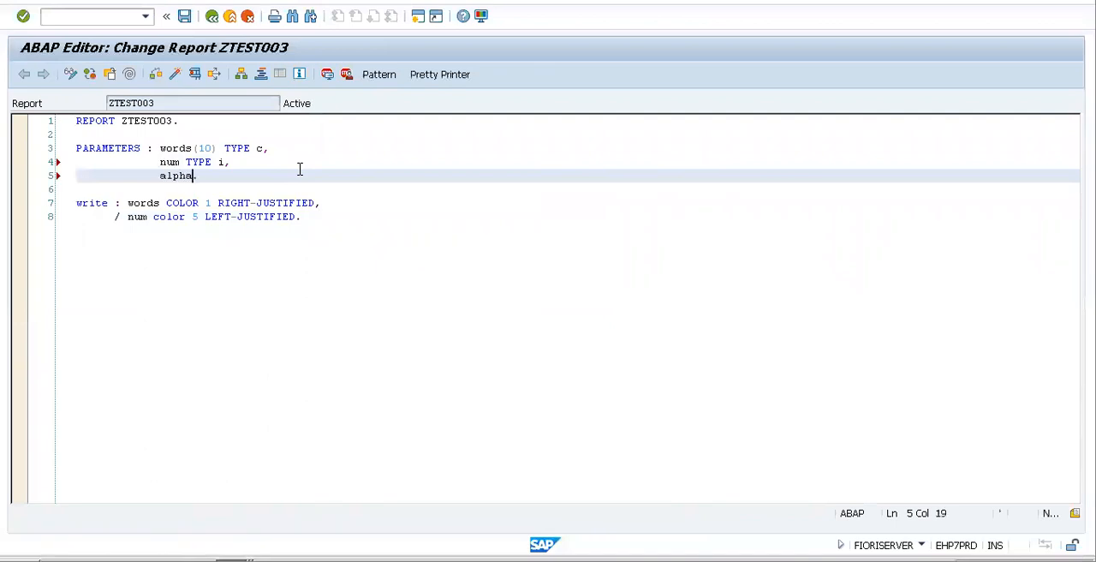
{"action": "type", "text": "("}
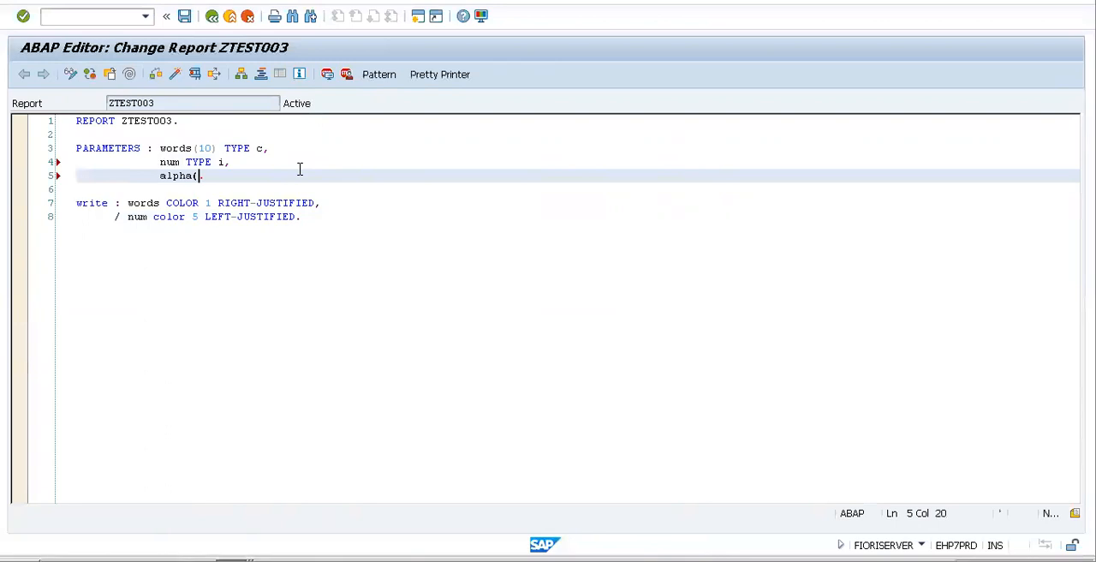
{"action": "type", "text": "10"}
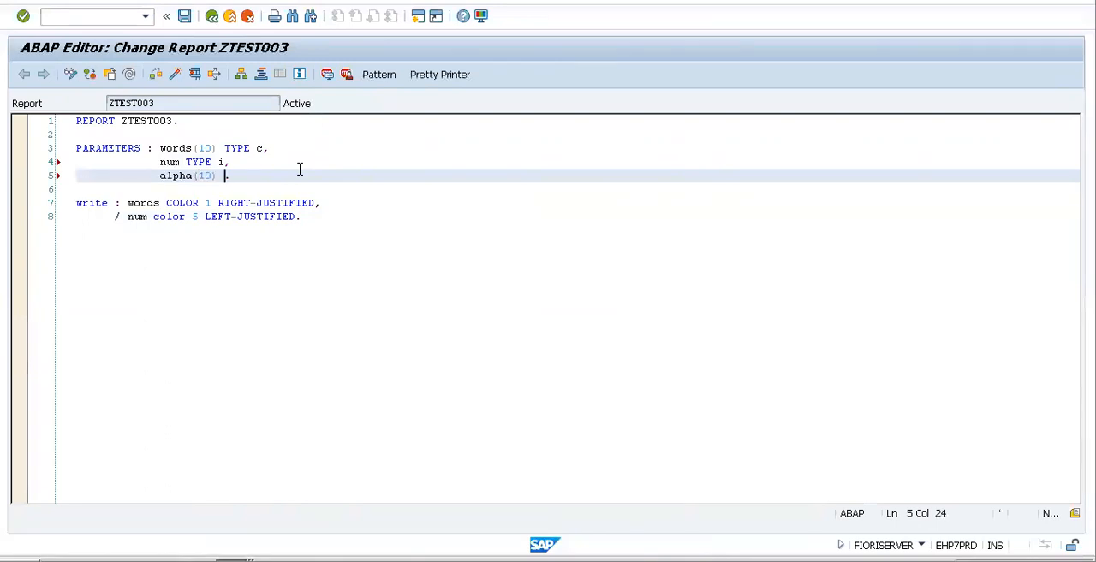
{"action": "type", "text": "type"}
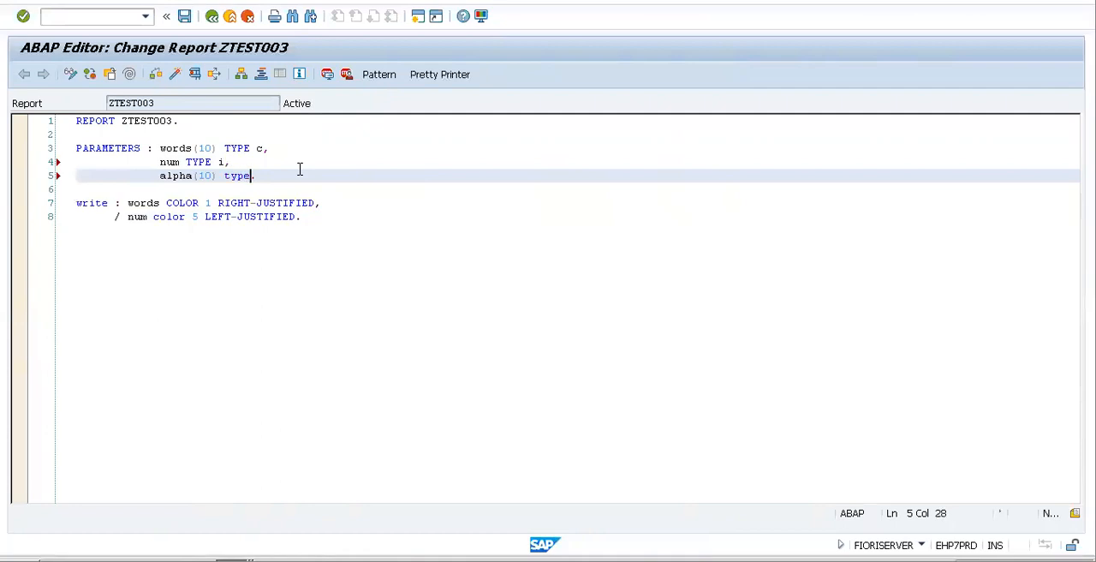
{"action": "type", "text": "c."}
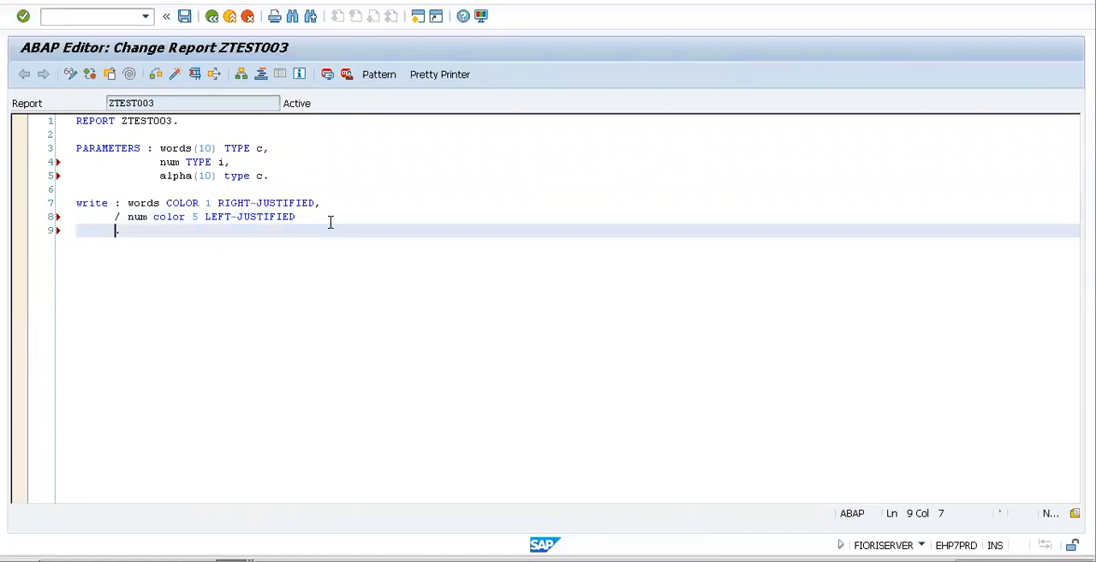
- Write alpha on a new line with color 6 CENTERED
{"action": "type", "text": "/ alpha"}
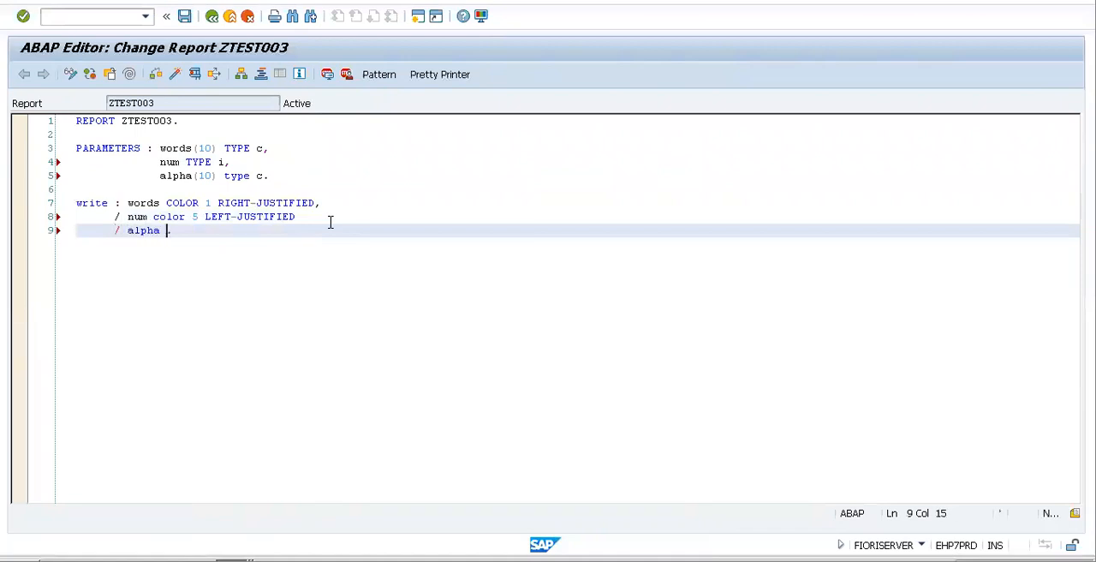
{"action": "type", "text": "color"}
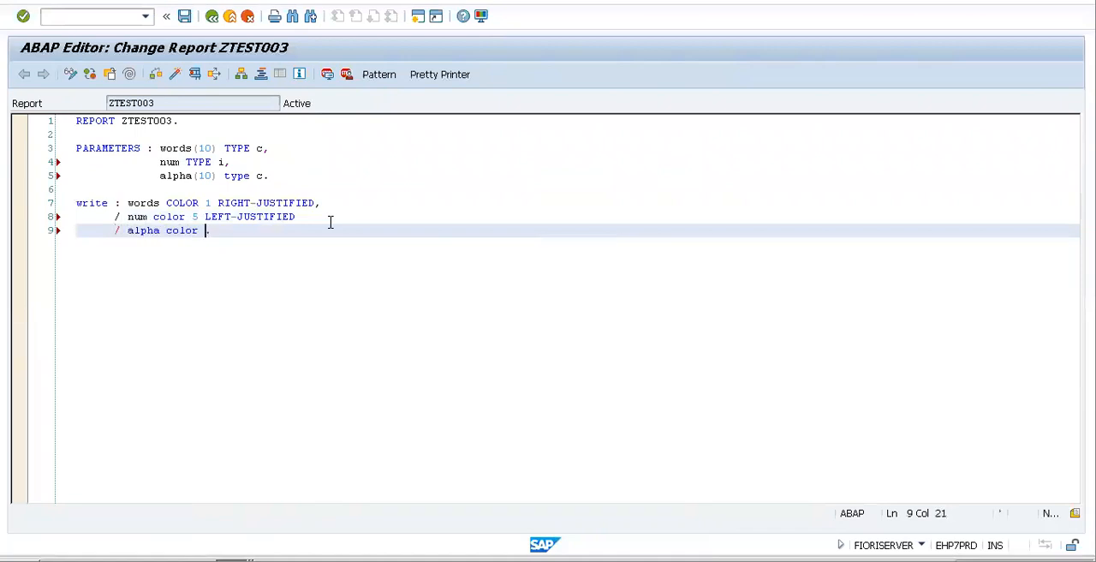
{"action": "type", "text": "6"}
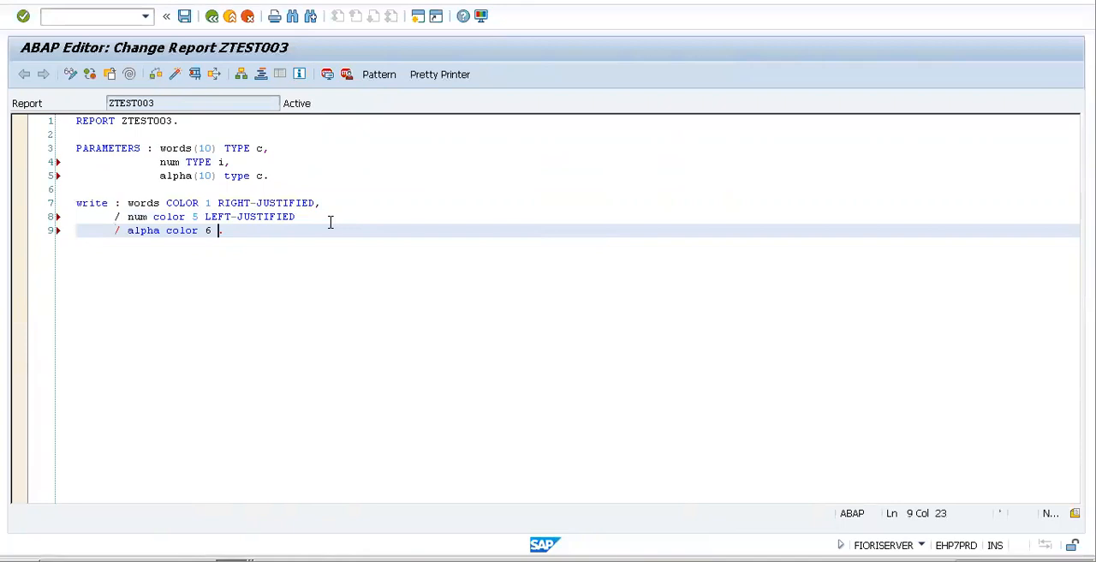
{"action": "type", "text": "ce"}
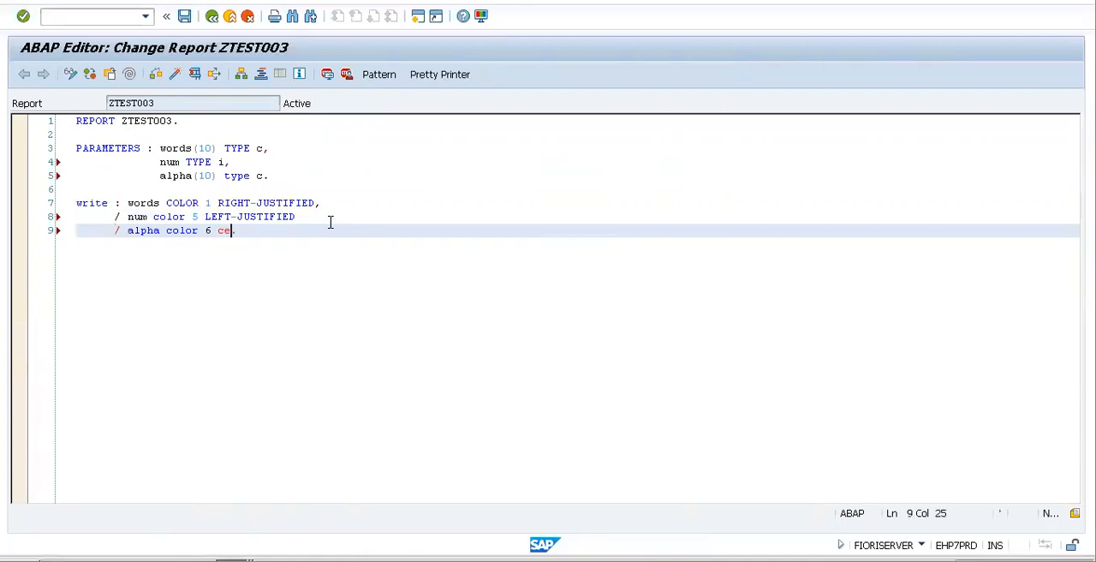
{"action": "type", "text": "n"}
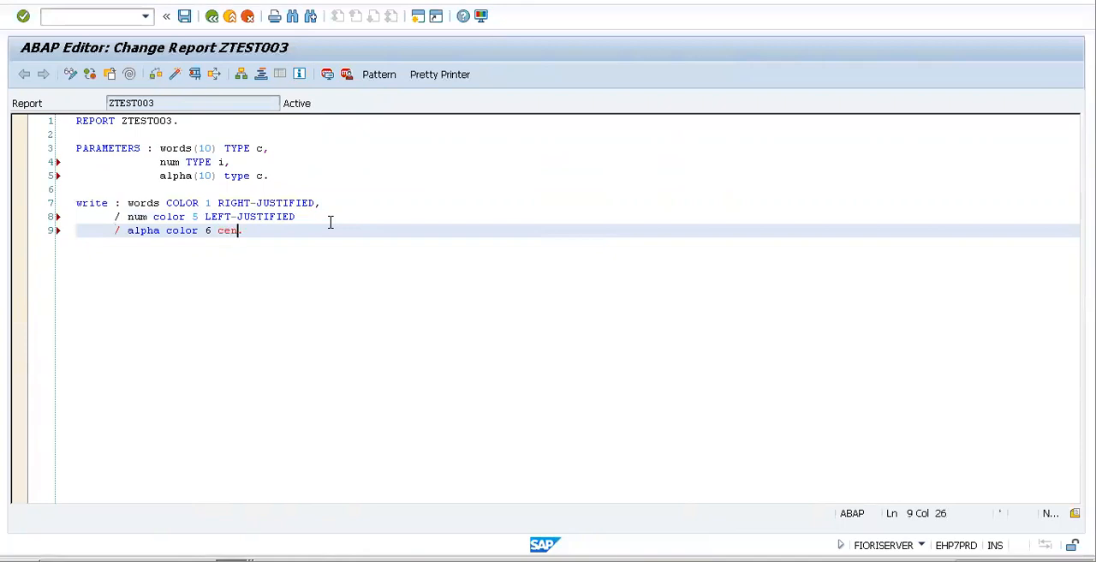
{"action": "left_click", "coordinate": [295, 216]}
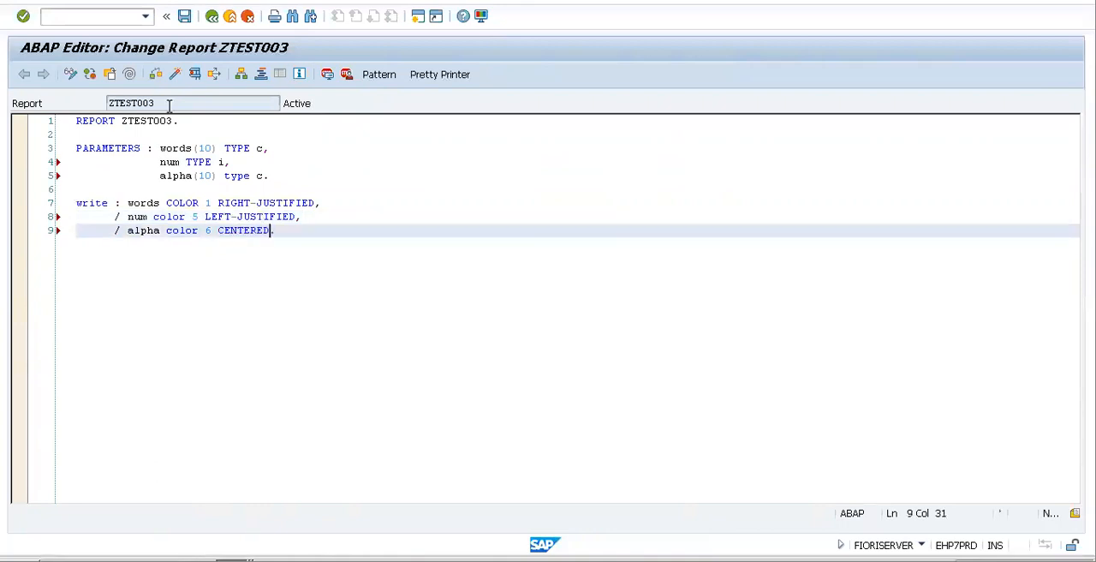
{"action": "mouse_move", "coordinate": [156, 74]}
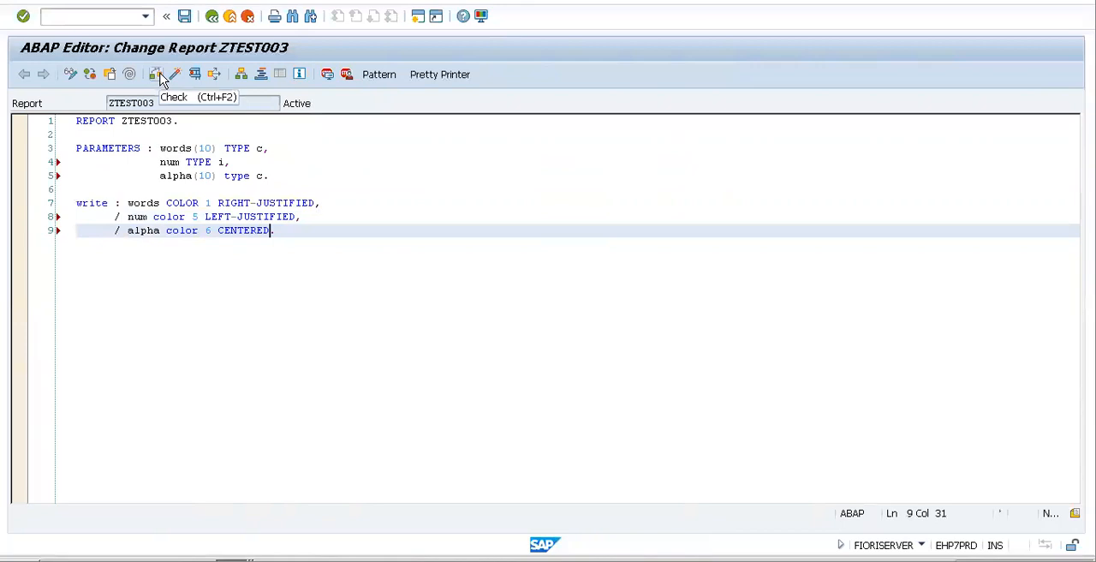
- Activate ZTEST003 from the inactive objects list and execute it to reach the selection screen
{"action": "left_click", "coordinate": [175, 73]}
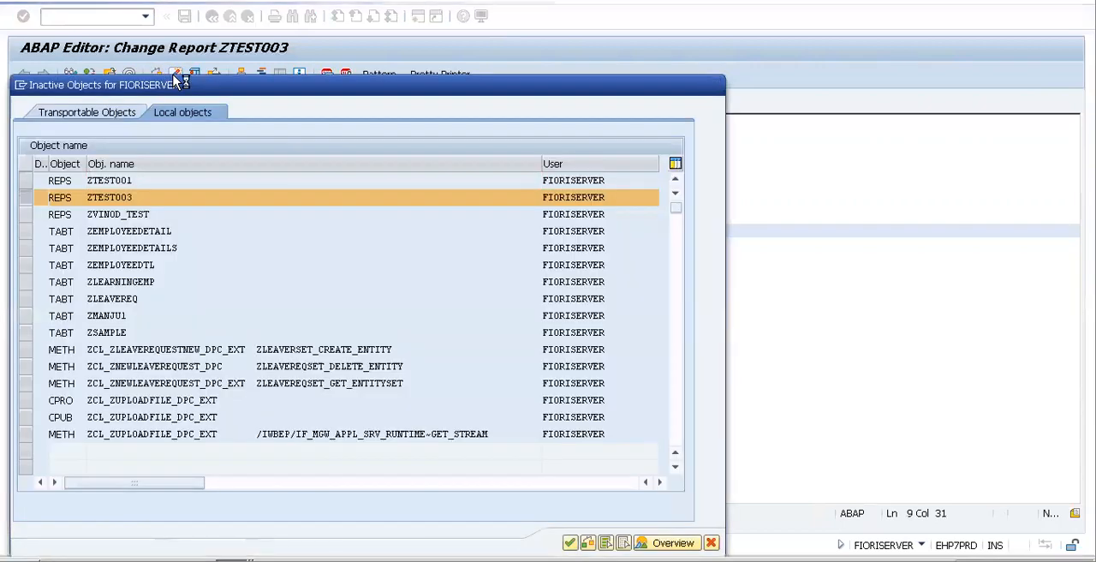
{"action": "left_click", "coordinate": [570, 541]}
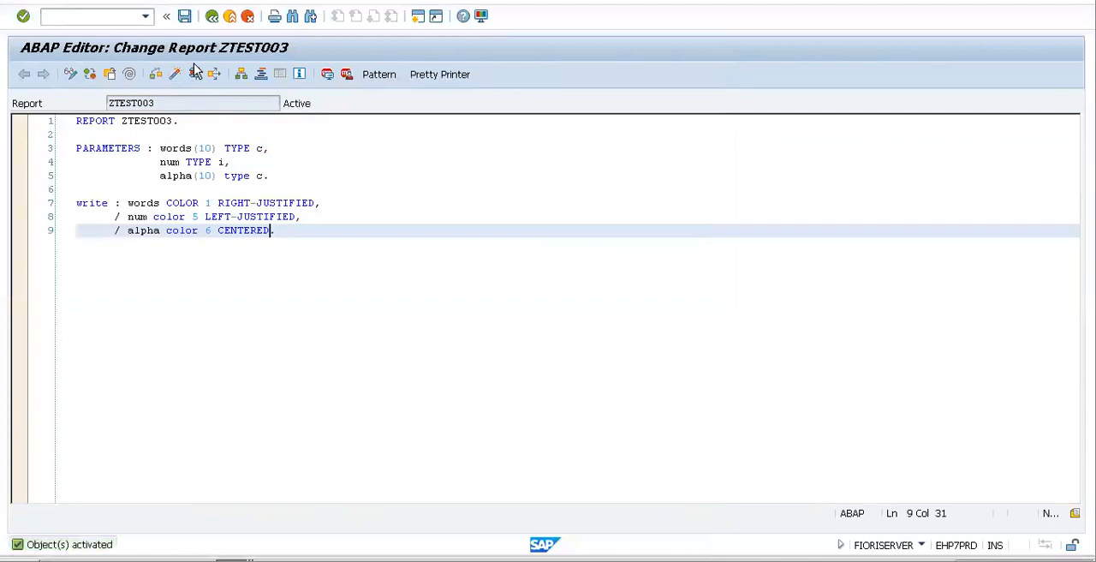
{"action": "key", "text": "F8"}
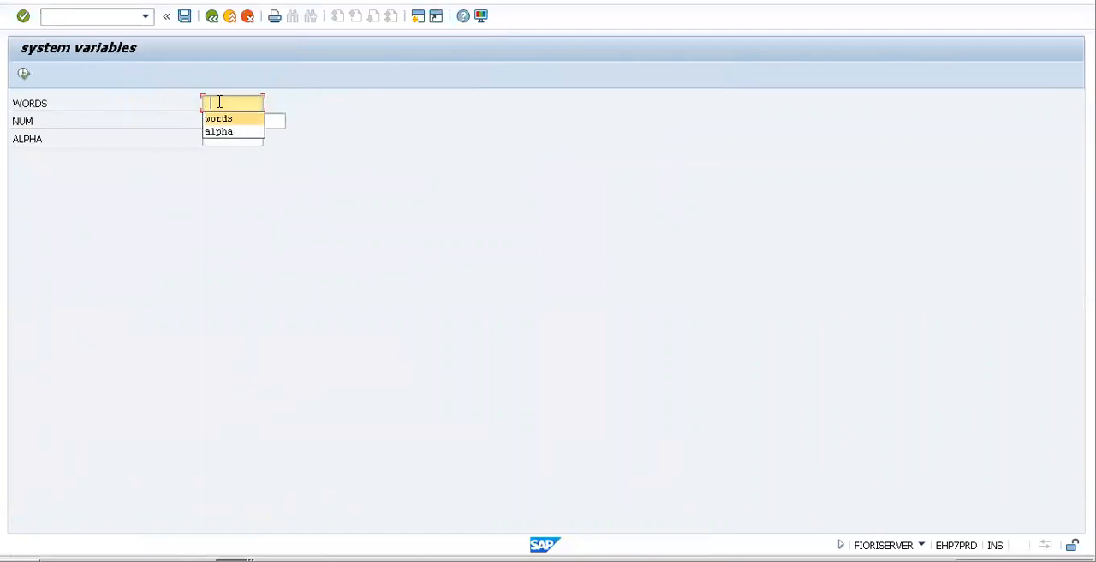
- Run ZTEST003 with WORDS 'words', NUM 123 and ALPHA 'alpha' to show the coloured output
{"action": "left_click", "coordinate": [219, 118]}
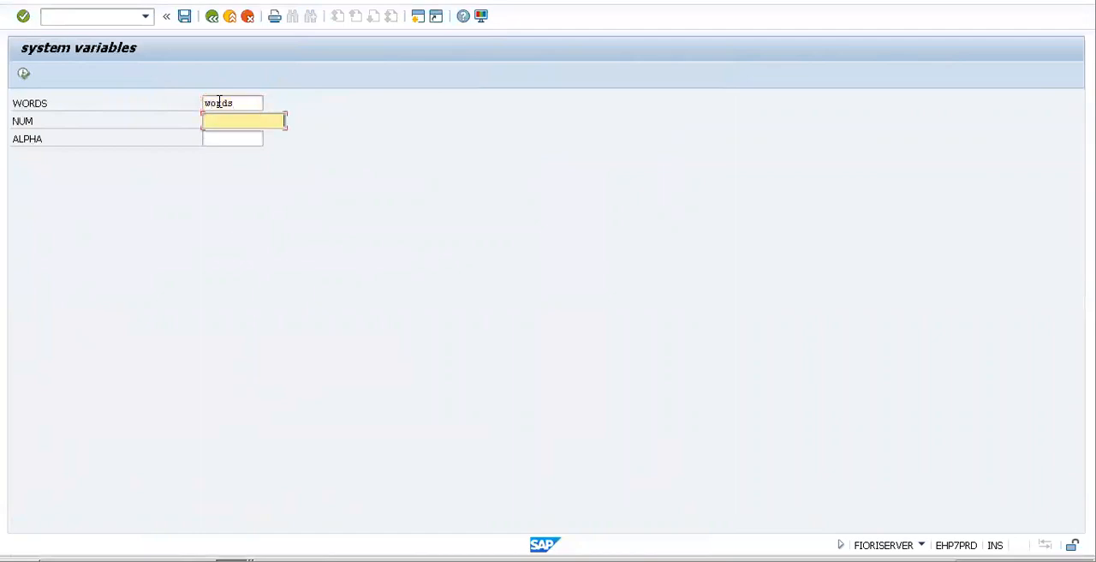
{"action": "type", "text": "123"}
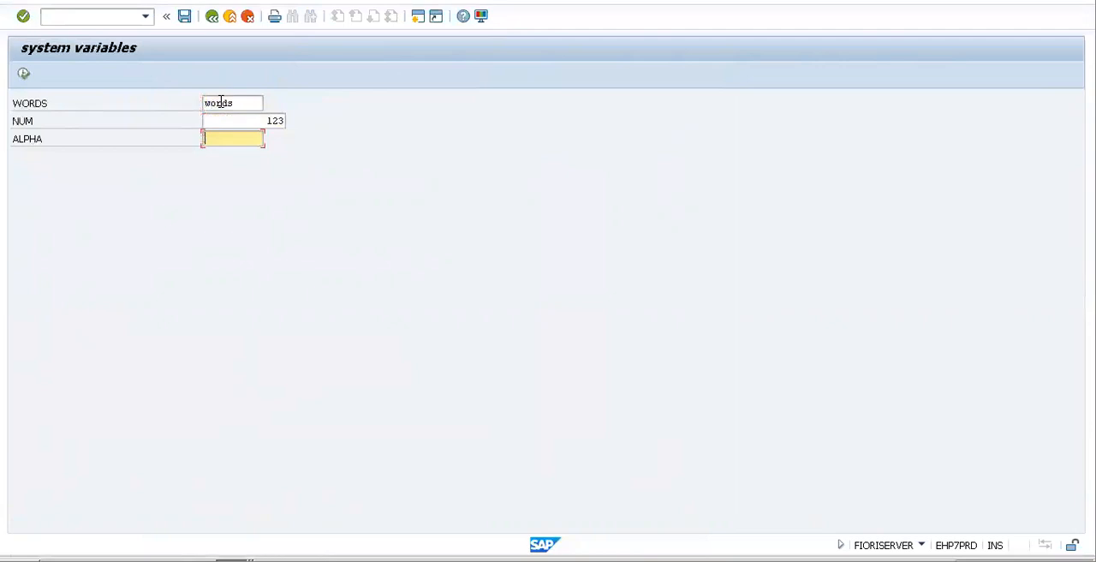
{"action": "type", "text": "alpha"}
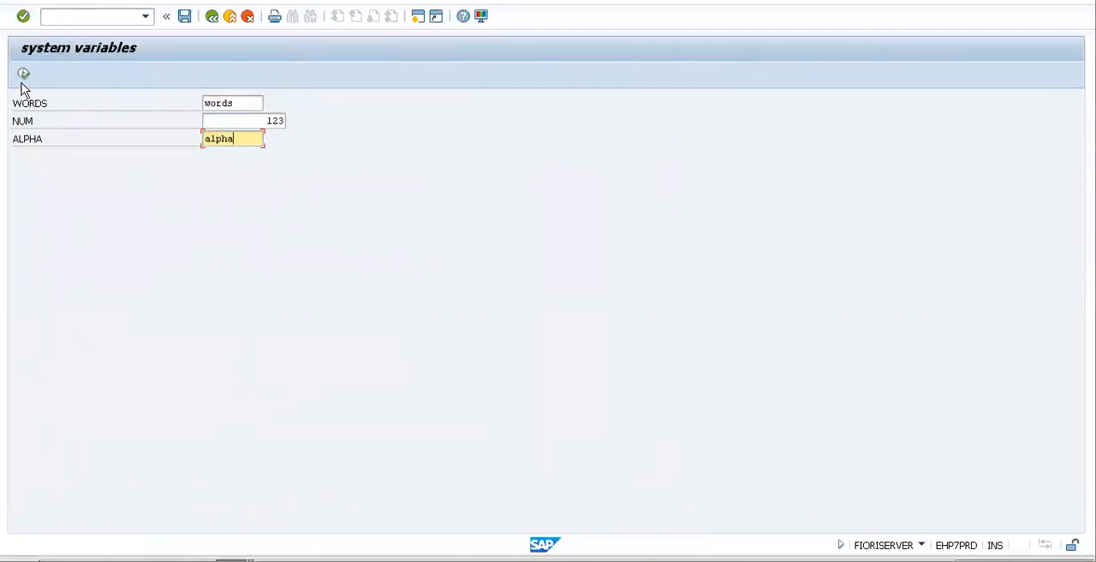
{"action": "left_click", "coordinate": [24, 72]}
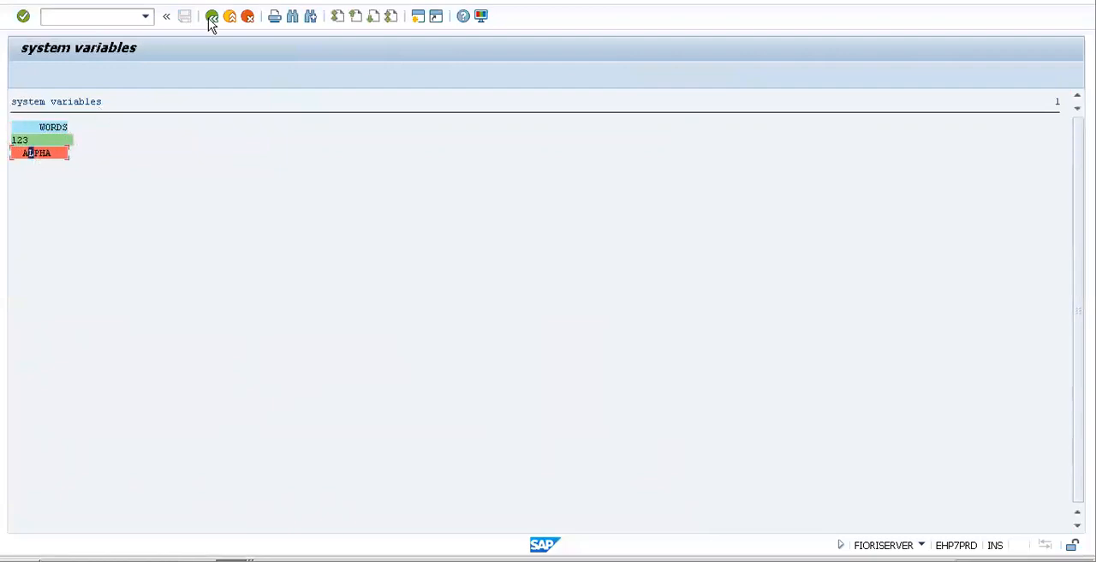
{"action": "mouse_move", "coordinate": [212, 17]}
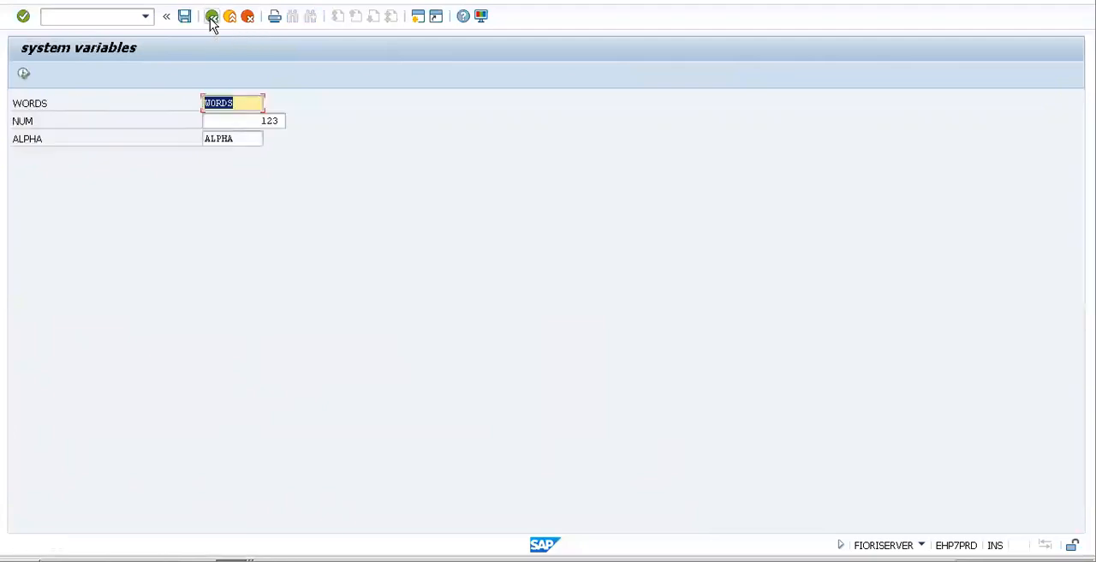
- Go back from the output through the source code to the ABAP Editor initial screen
{"action": "left_click", "coordinate": [213, 16]}
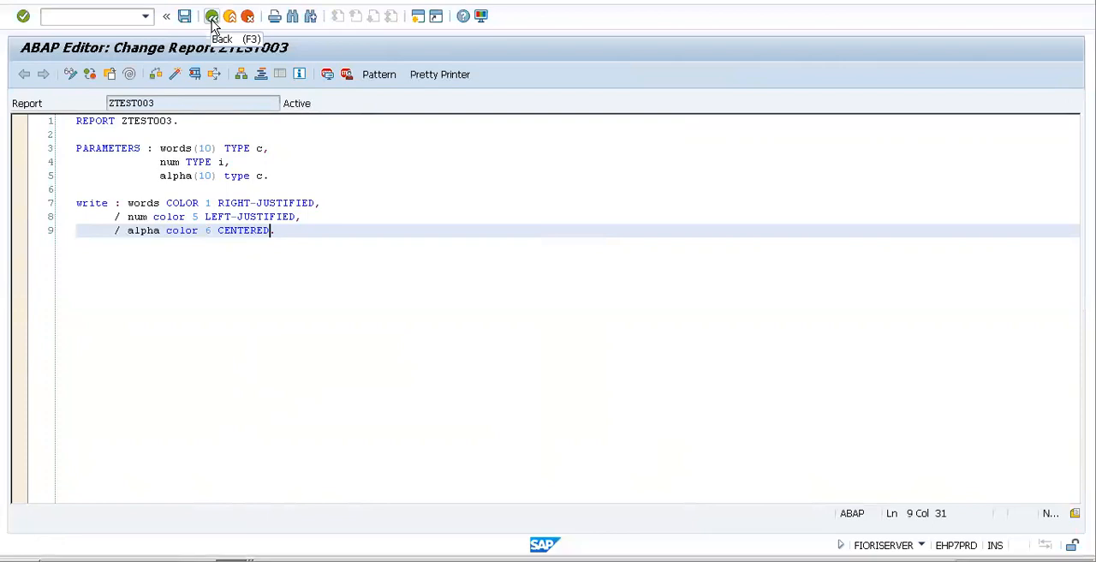
{"action": "left_click", "coordinate": [212, 16]}
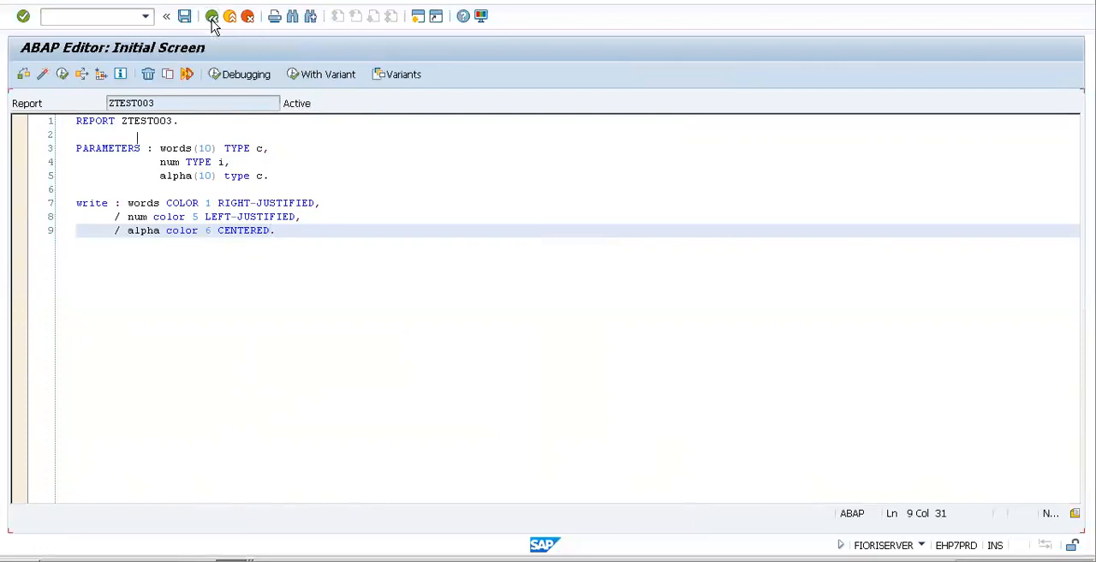
{"action": "left_click", "coordinate": [212, 15]}
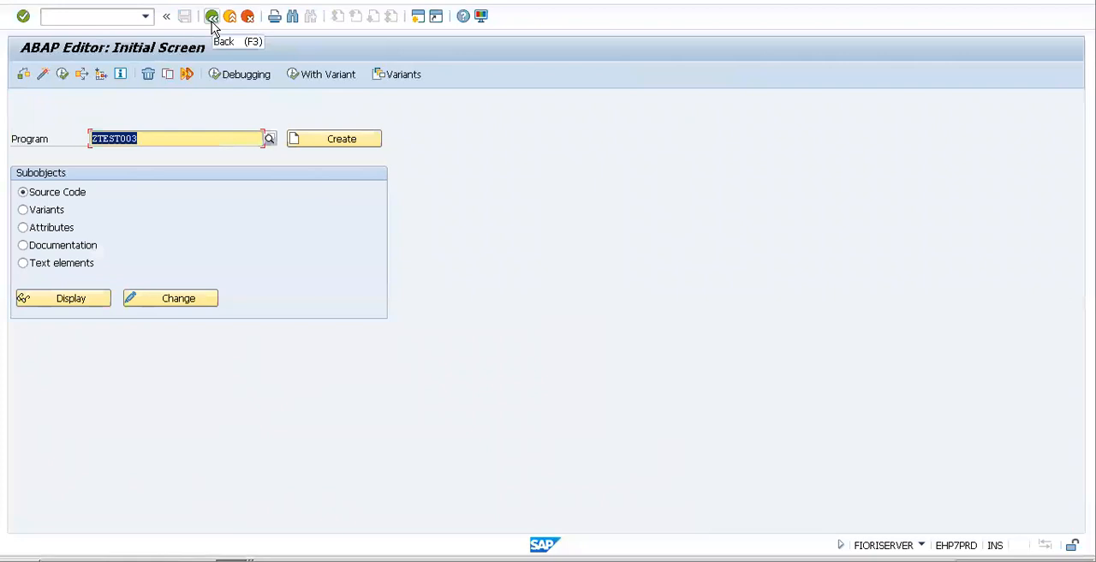